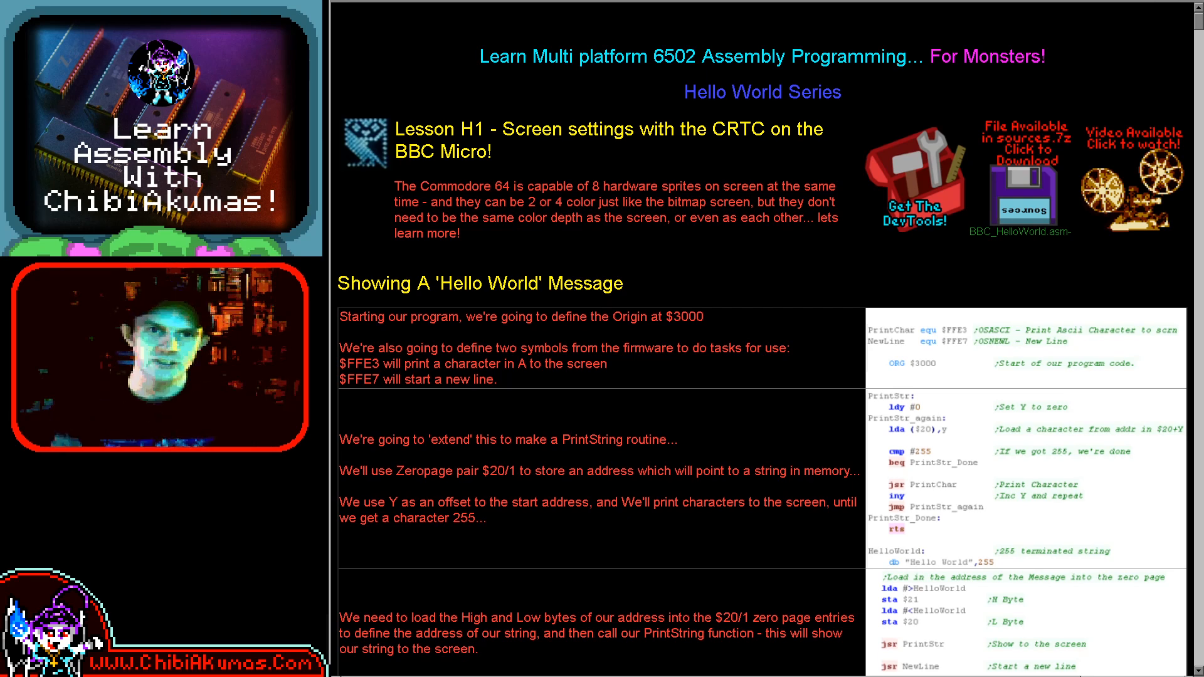
- Switch from the lesson web page to Notepad++ with BBC_HelloWorld.asm open
{"action": "key", "text": "ctrl+F12"}
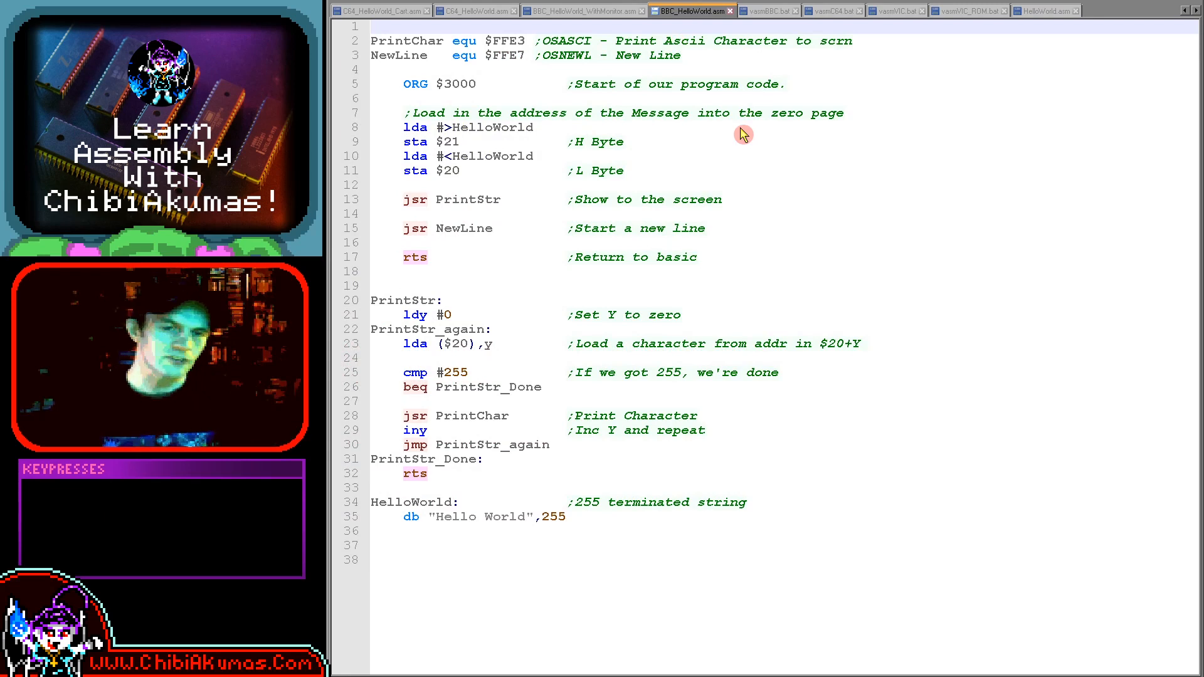
- Run the vasm BBC build command (F6) so BeebEm boots and prints Hello World
{"action": "key", "text": "f6"}
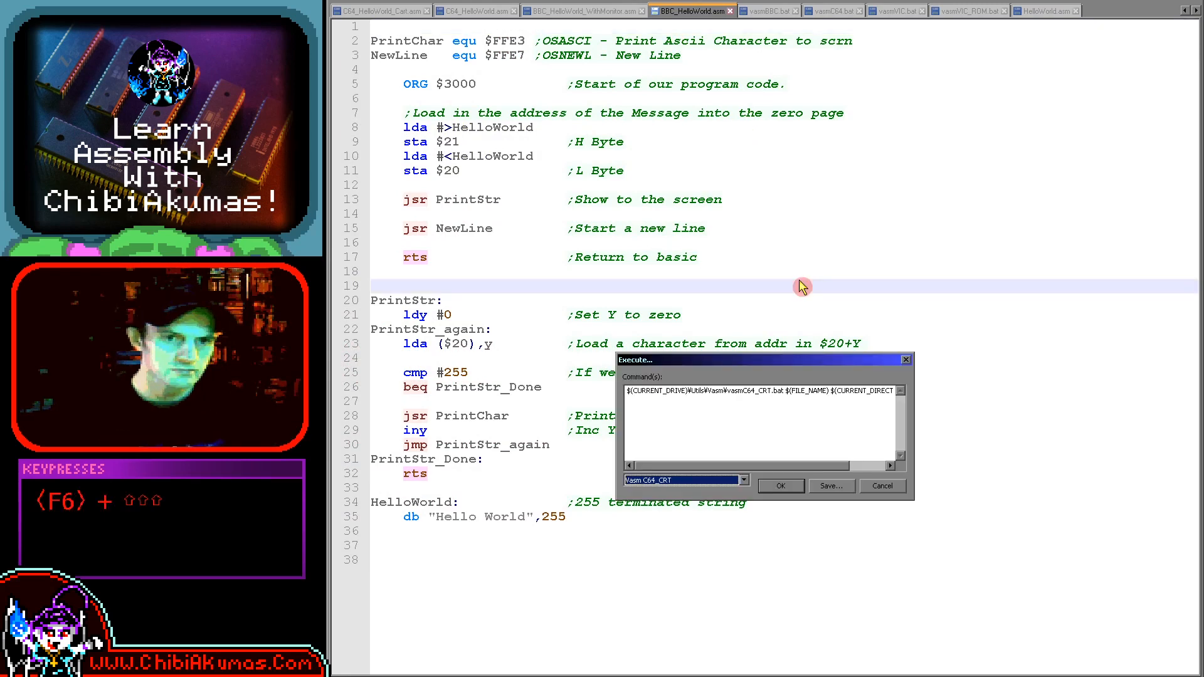
{"action": "key", "text": "enter"}
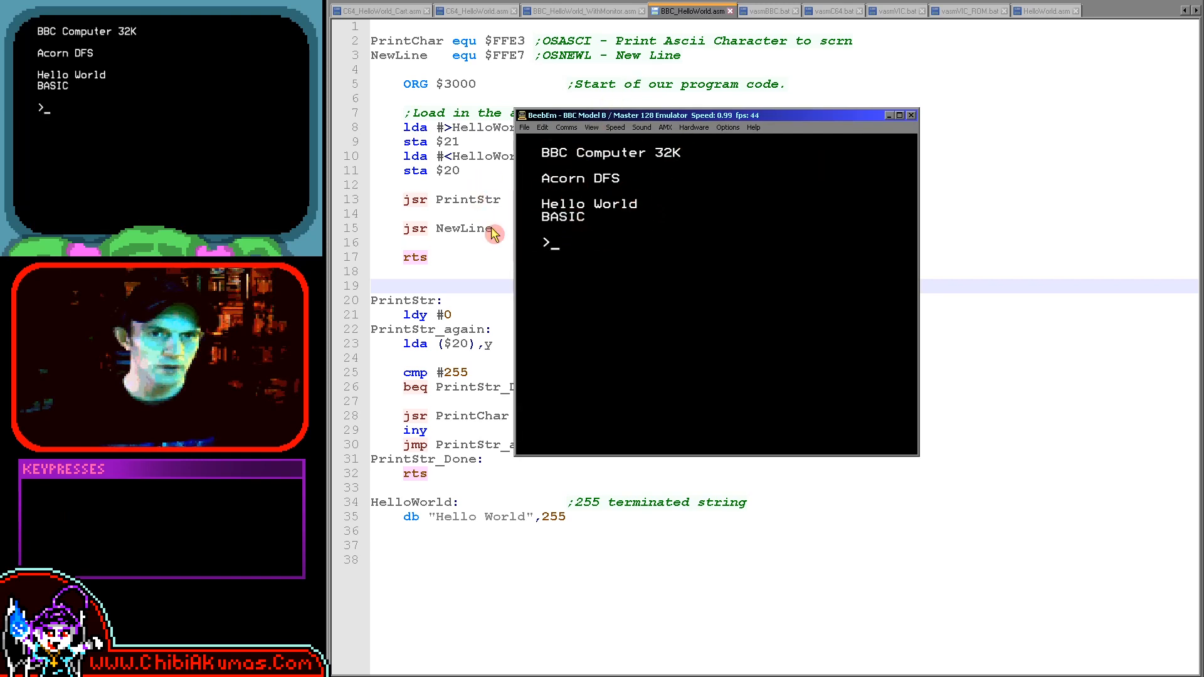
{"action": "mouse_move", "coordinate": [604, 227]}
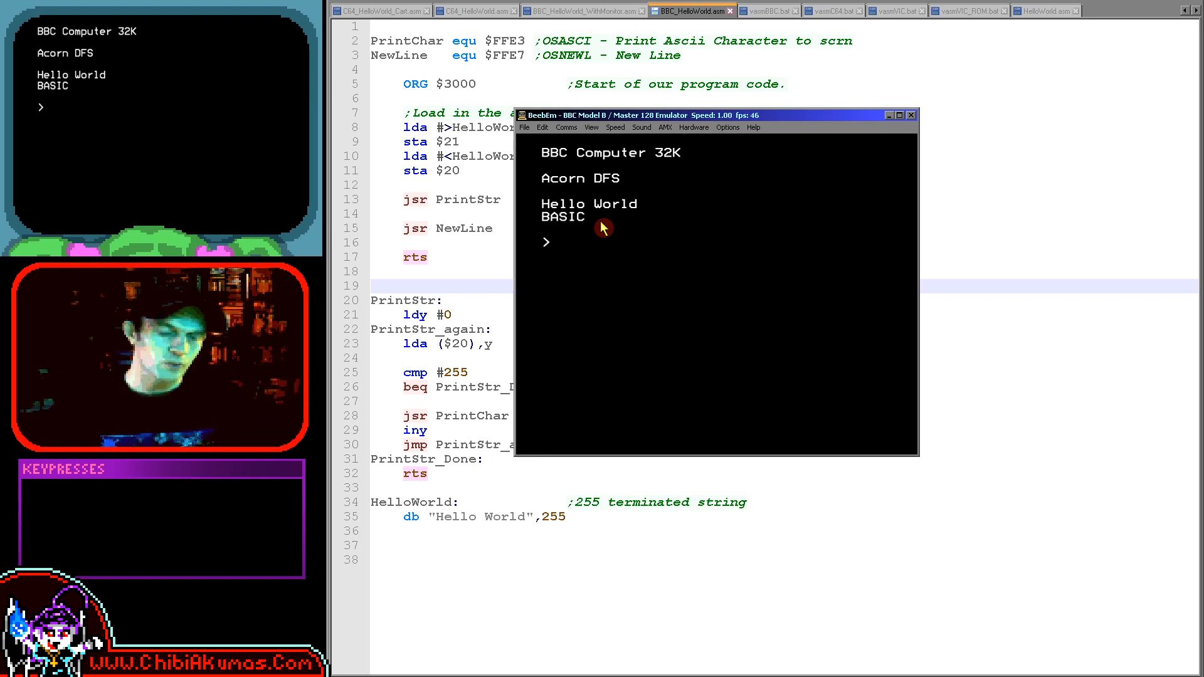
{"action": "mouse_move", "coordinate": [585, 222]}
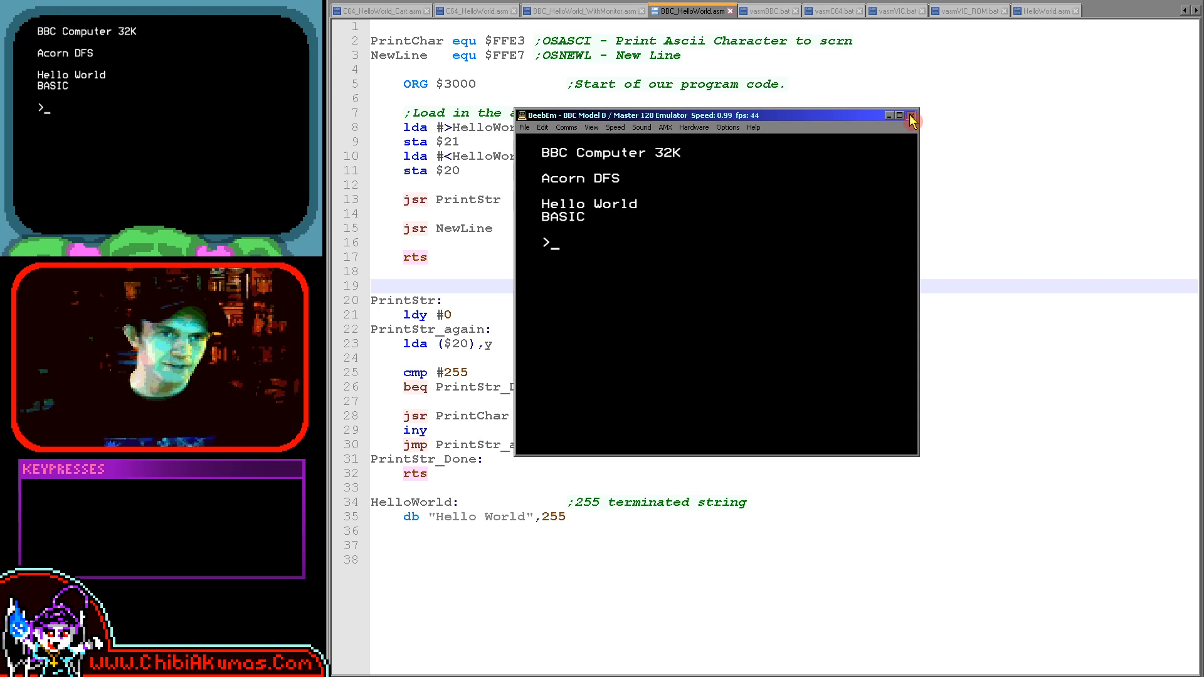
- Close BeebEm and highlight the PrintChar symbol and its FFE3 firmware address in the source
{"action": "left_click", "coordinate": [910, 116]}
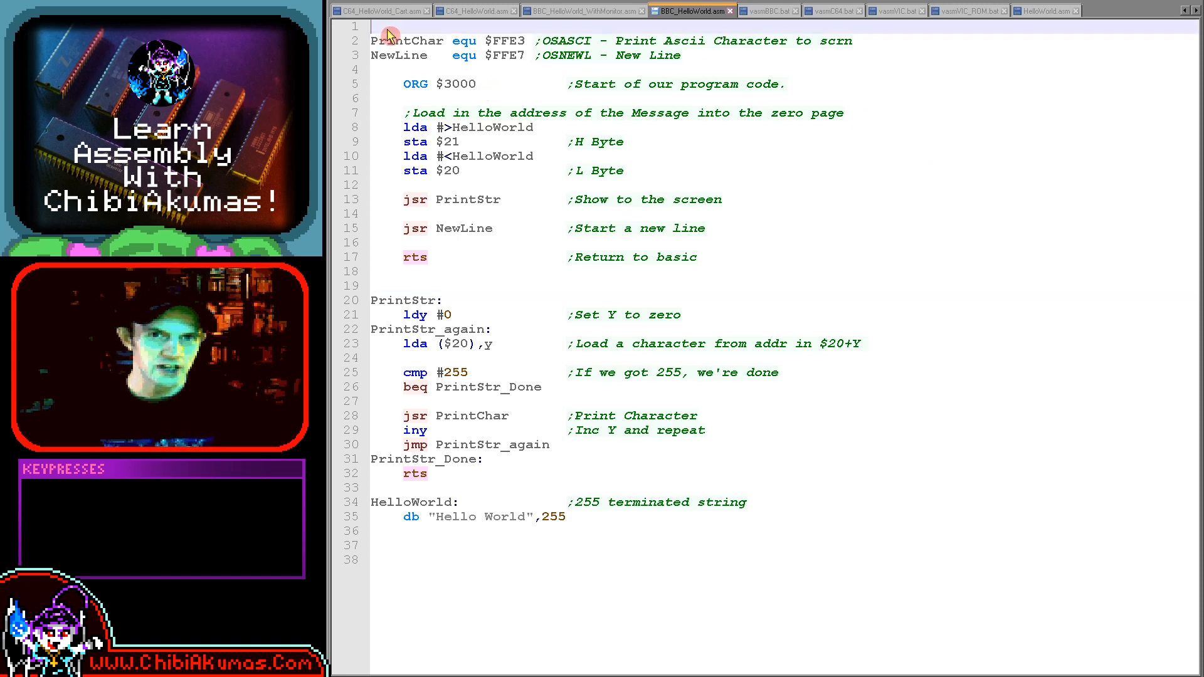
{"action": "double_click", "coordinate": [407, 40]}
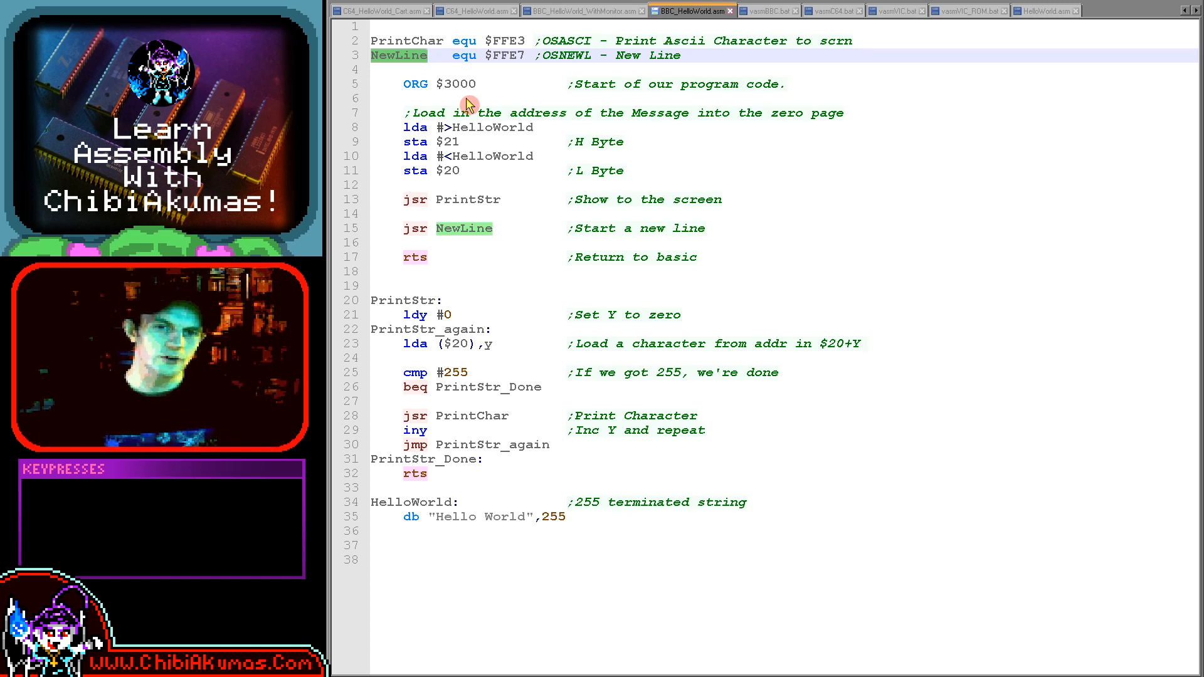
{"action": "mouse_move", "coordinate": [399, 298]}
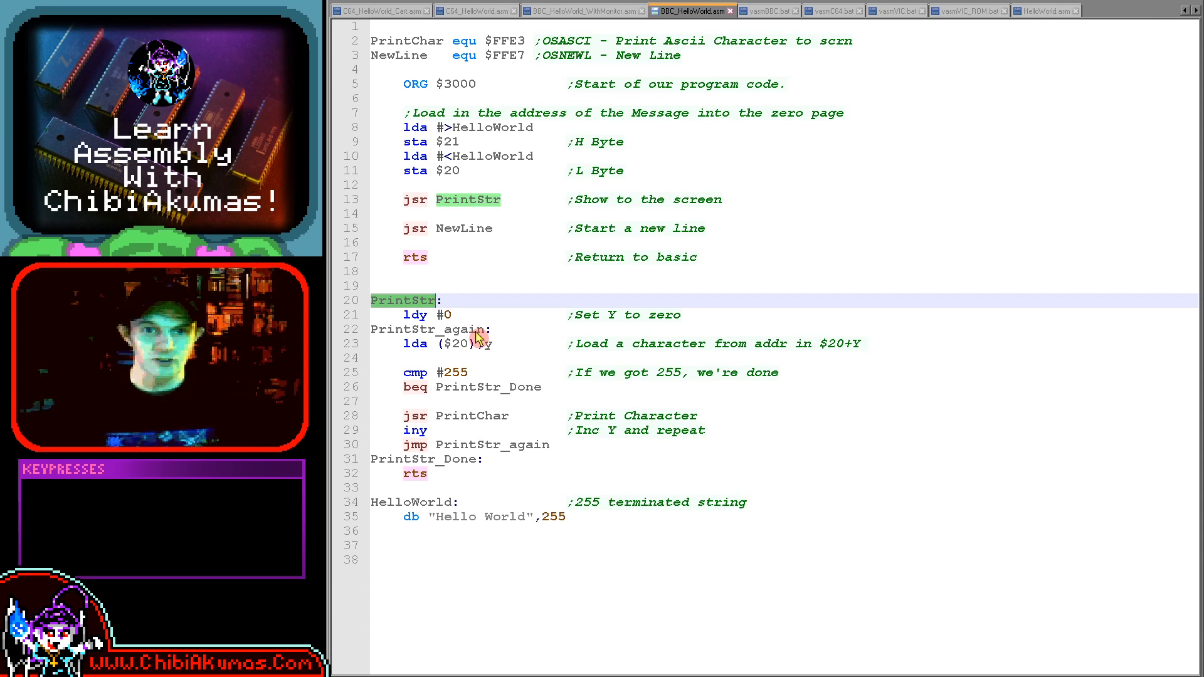
{"action": "mouse_move", "coordinate": [470, 305]}
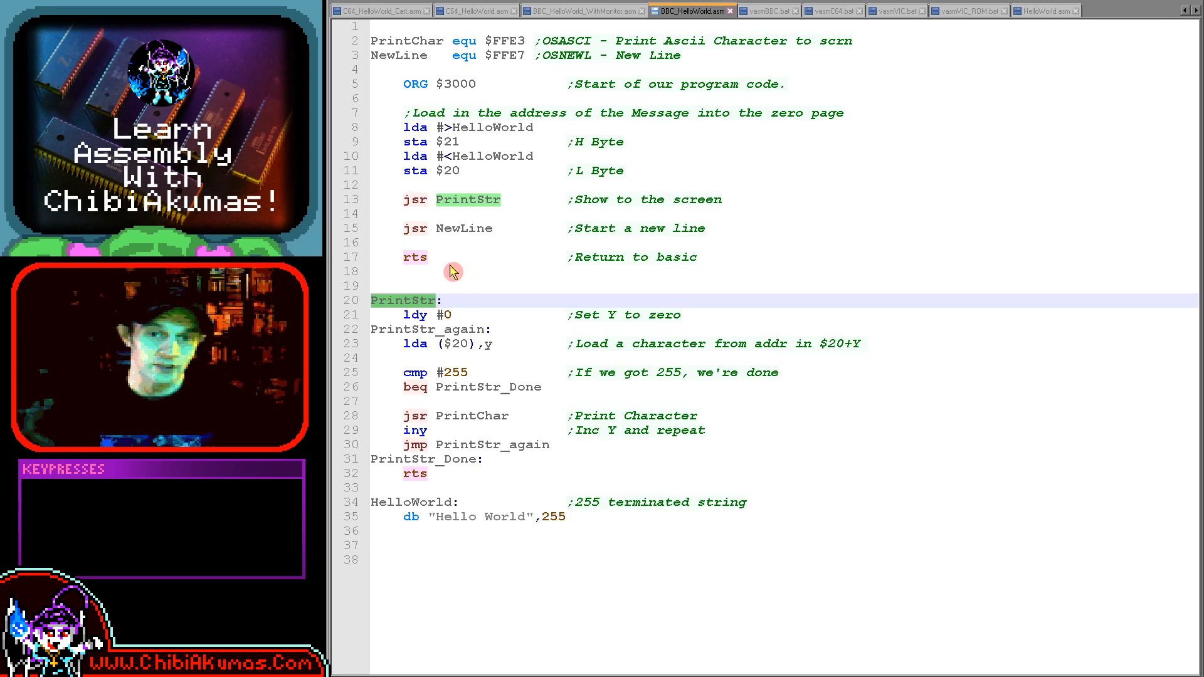
{"action": "mouse_move", "coordinate": [488, 213]}
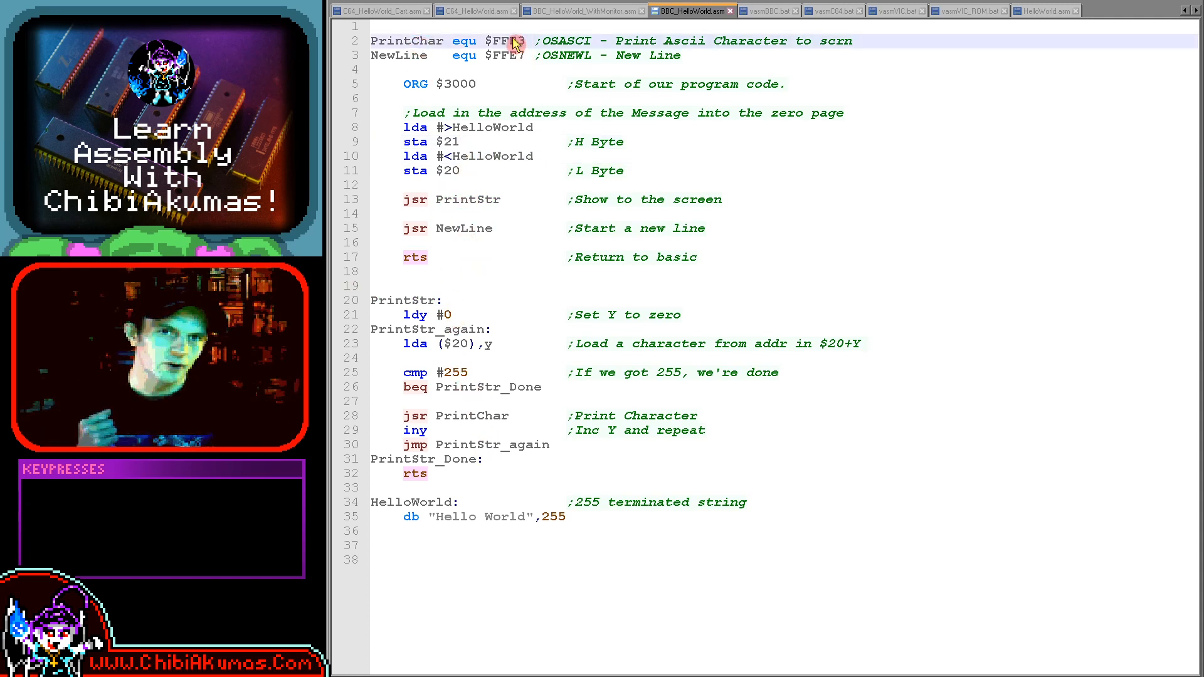
{"action": "double_click", "coordinate": [506, 40]}
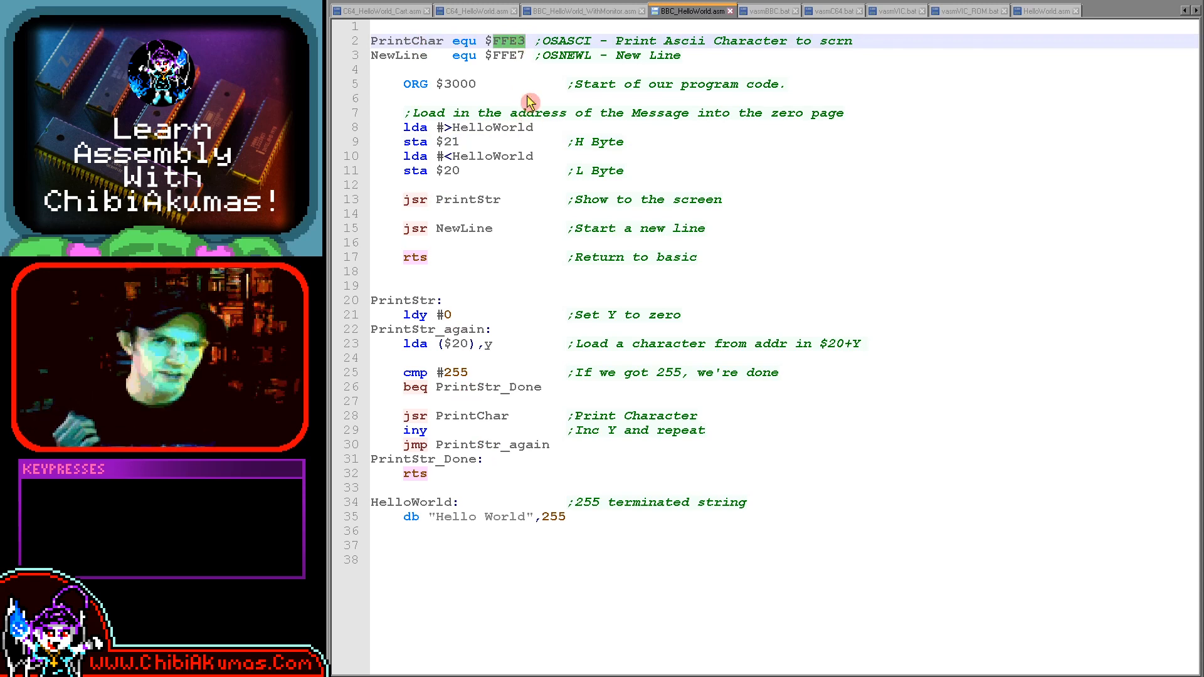
{"action": "mouse_move", "coordinate": [443, 415]}
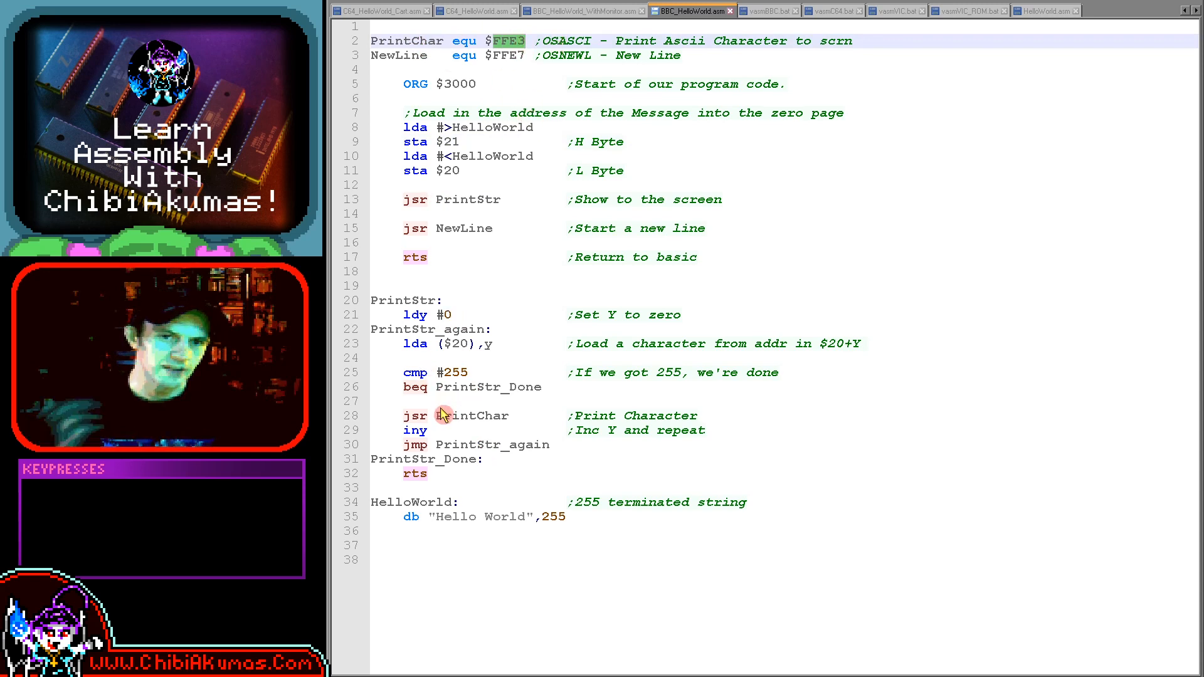
{"action": "mouse_move", "coordinate": [534, 453]}
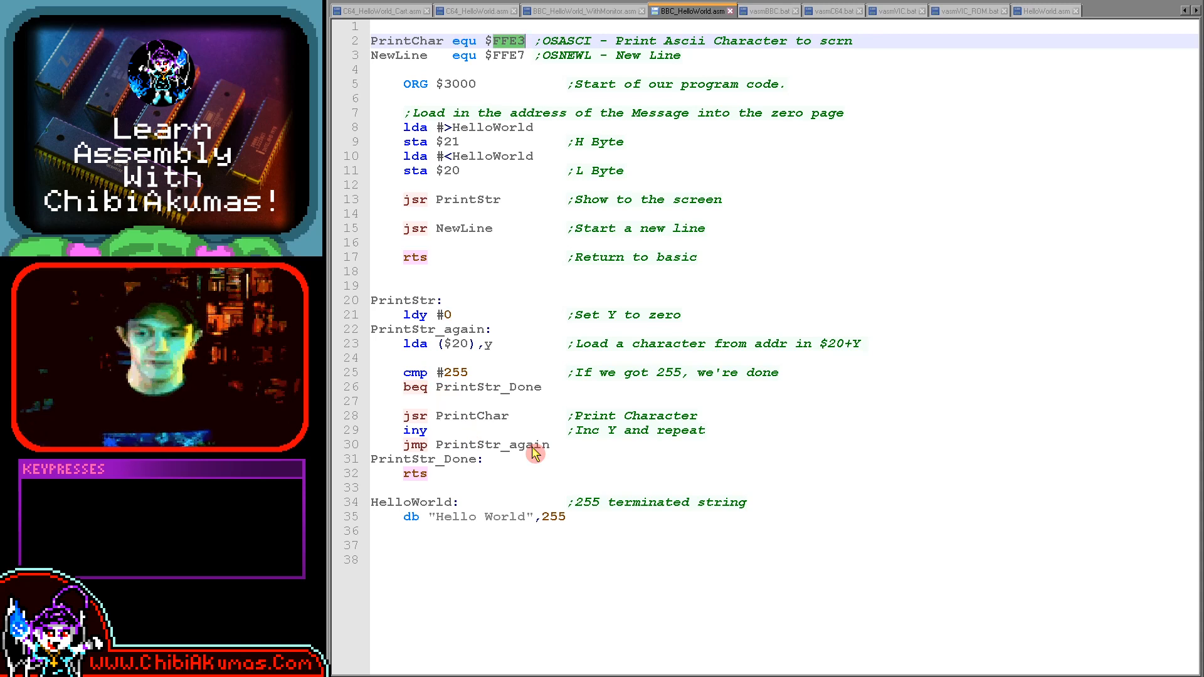
{"action": "mouse_move", "coordinate": [480, 190]}
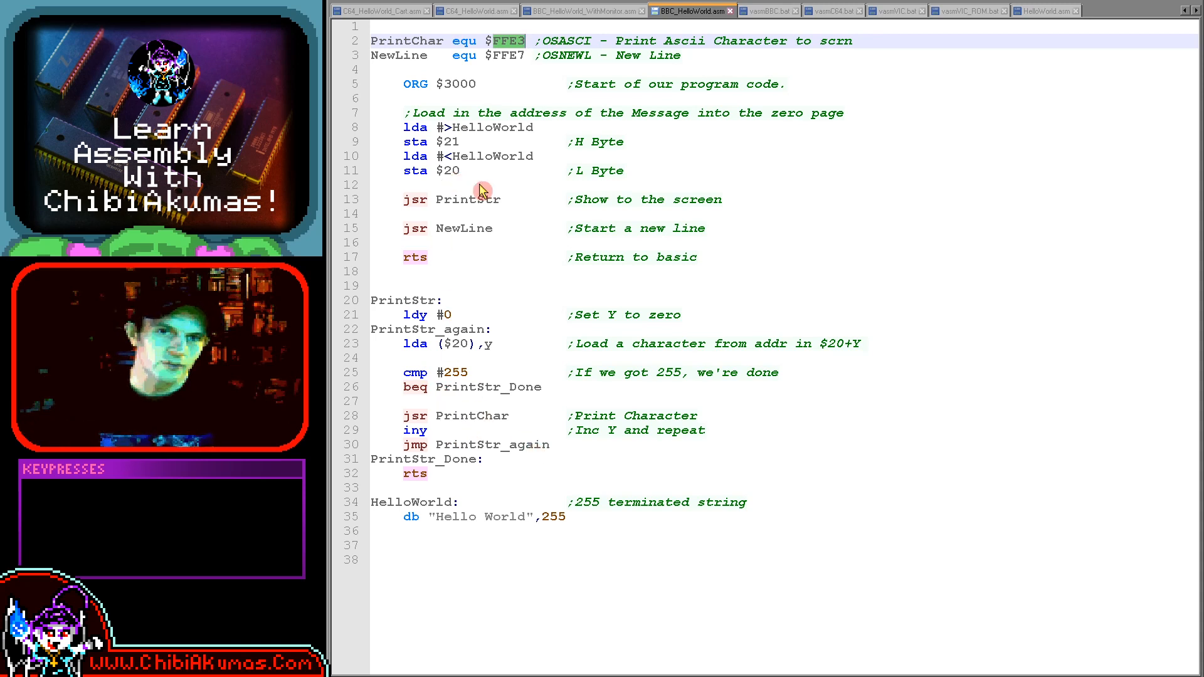
{"action": "mouse_move", "coordinate": [456, 179]}
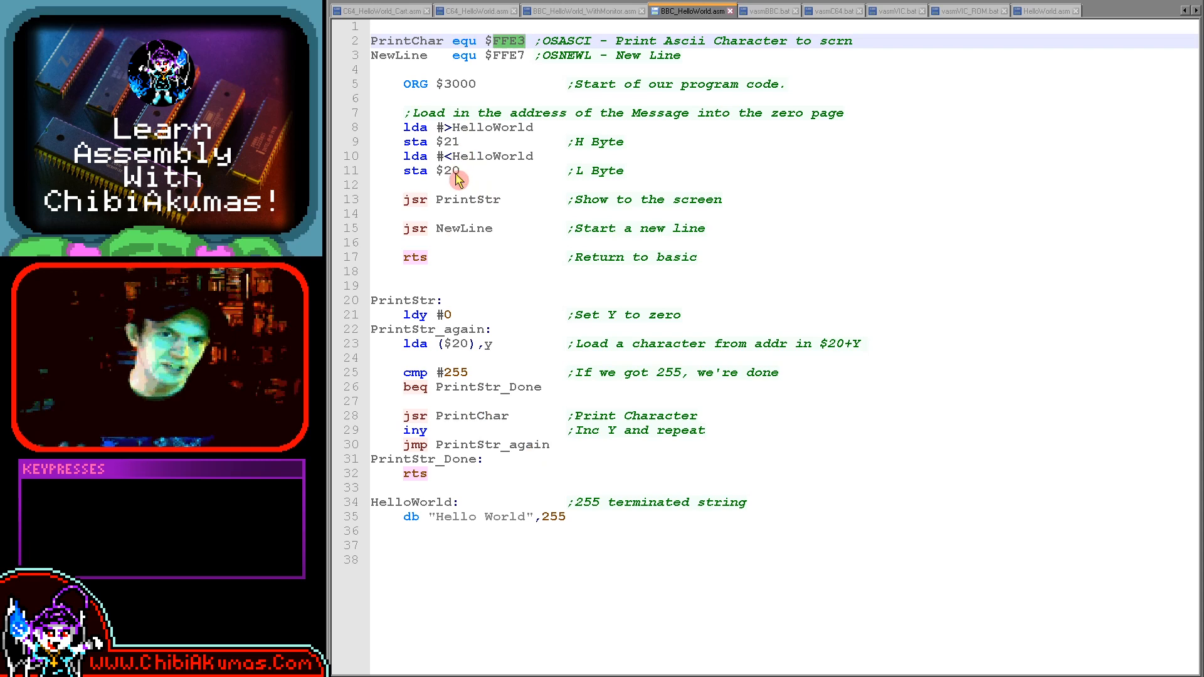
- Walk through the $20 zero-page store and PrintStr's indirect load and PrintChar call
{"action": "left_click", "coordinate": [458, 128]}
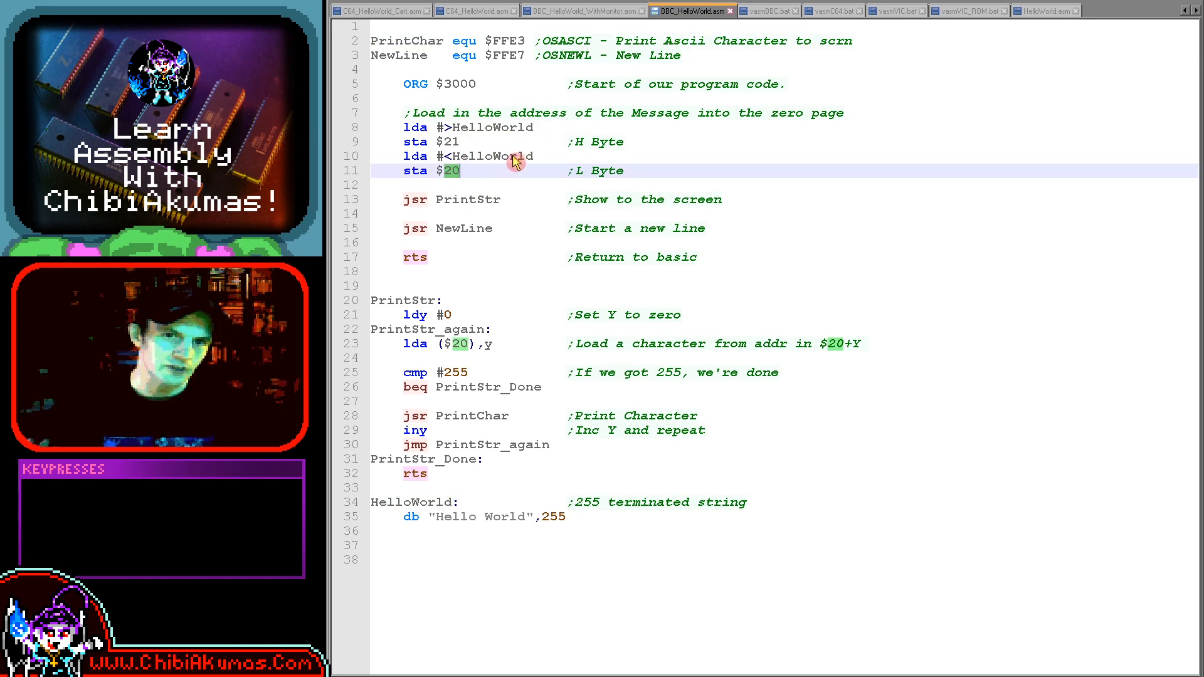
{"action": "left_click", "coordinate": [458, 344]}
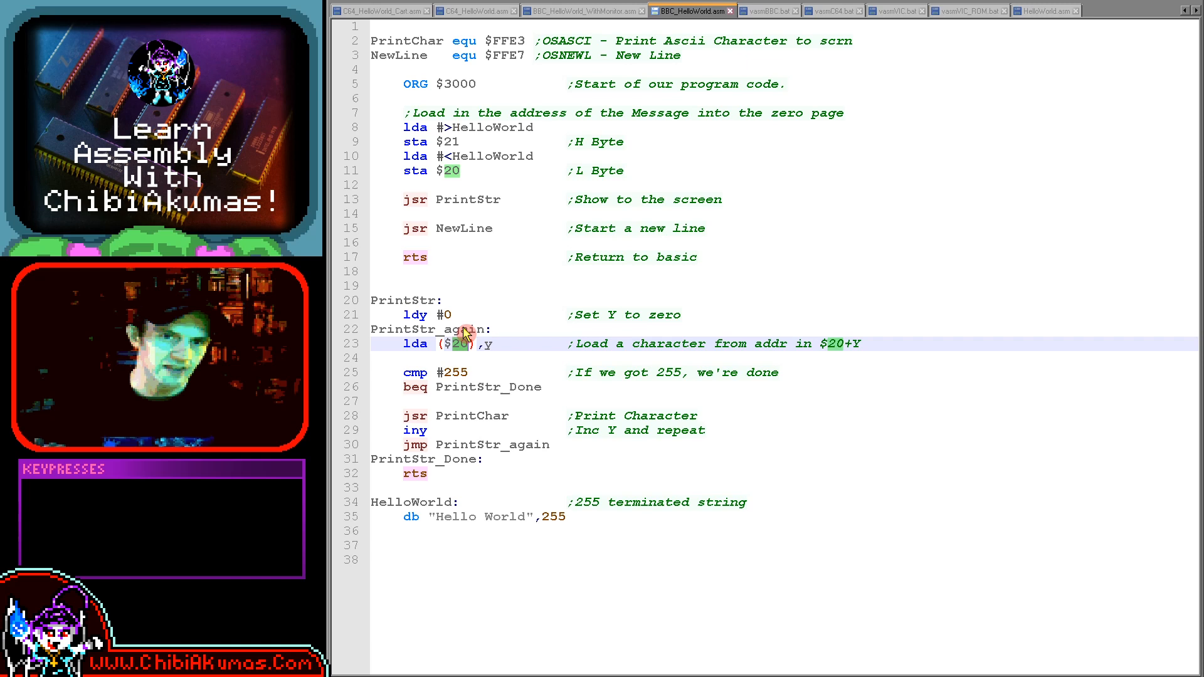
{"action": "left_click", "coordinate": [464, 375]}
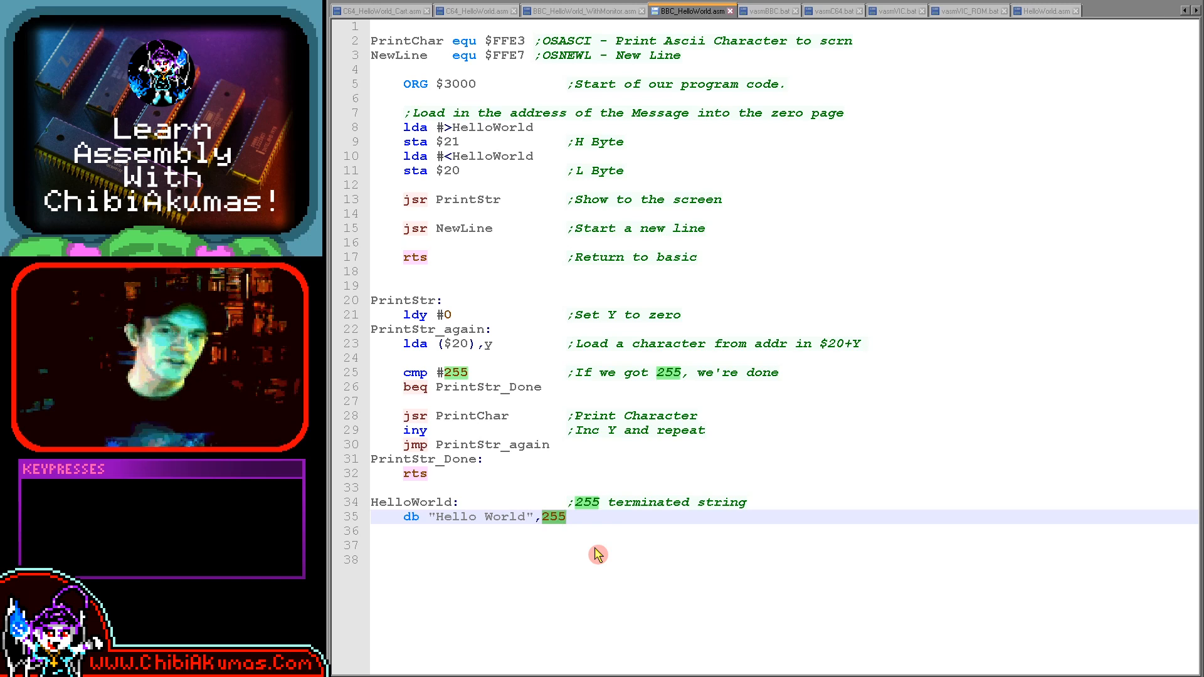
{"action": "double_click", "coordinate": [473, 415]}
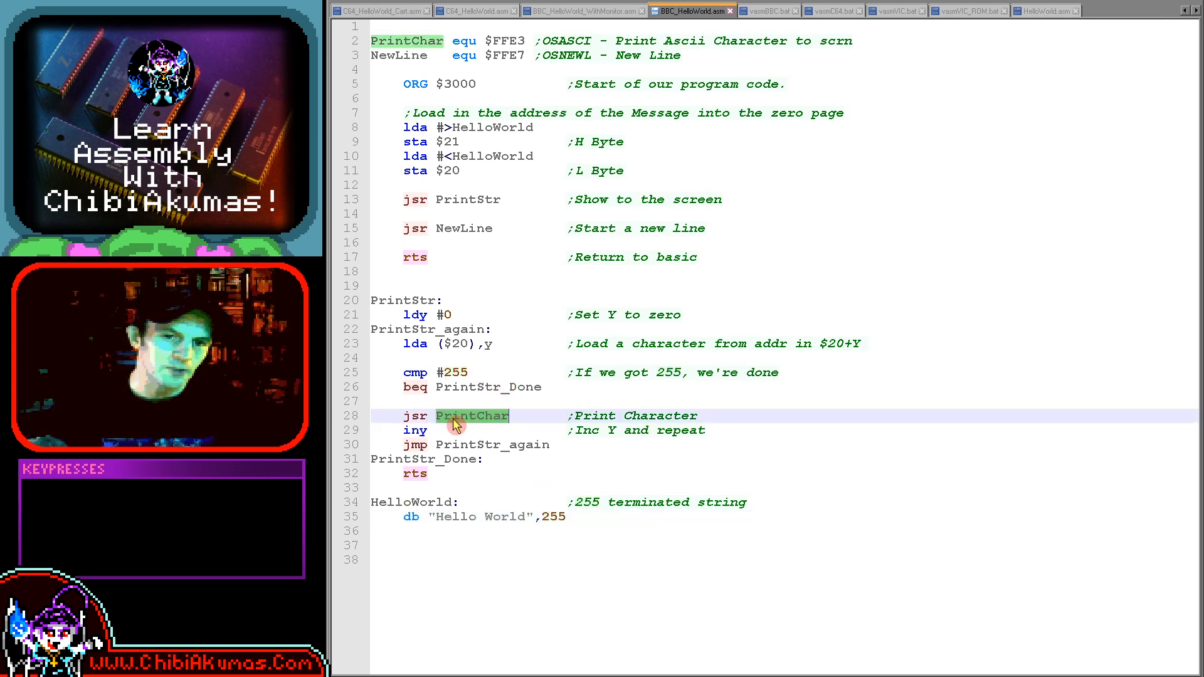
{"action": "mouse_move", "coordinate": [565, 320]}
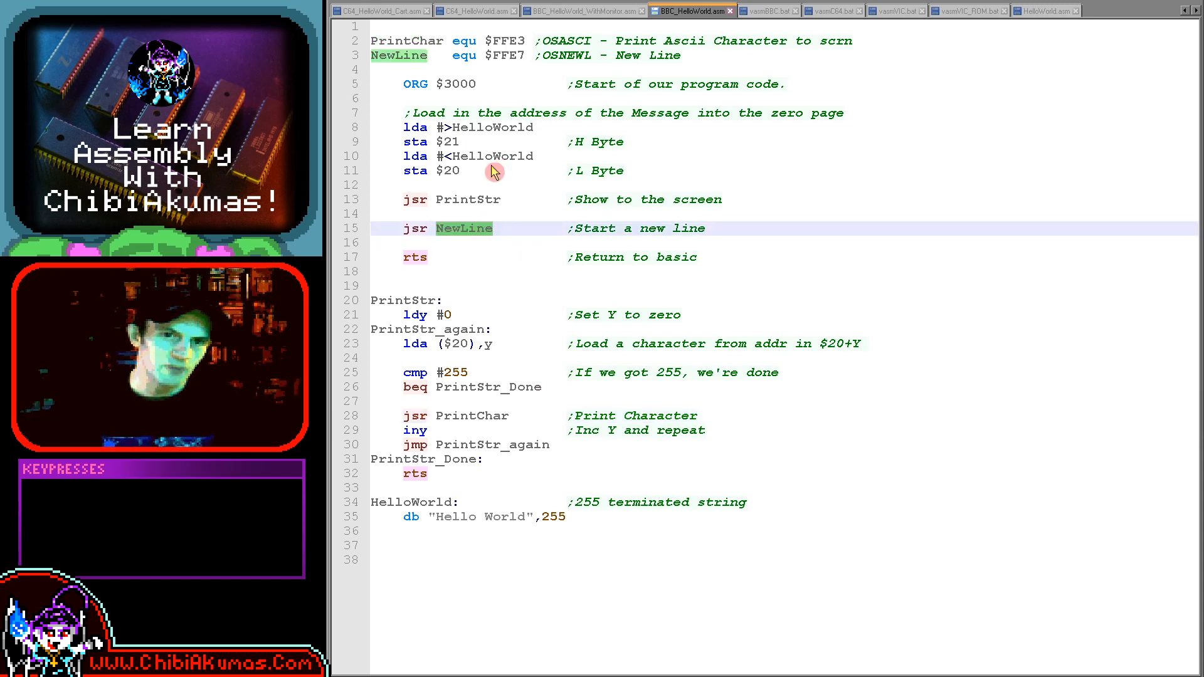
{"action": "mouse_move", "coordinate": [486, 240]}
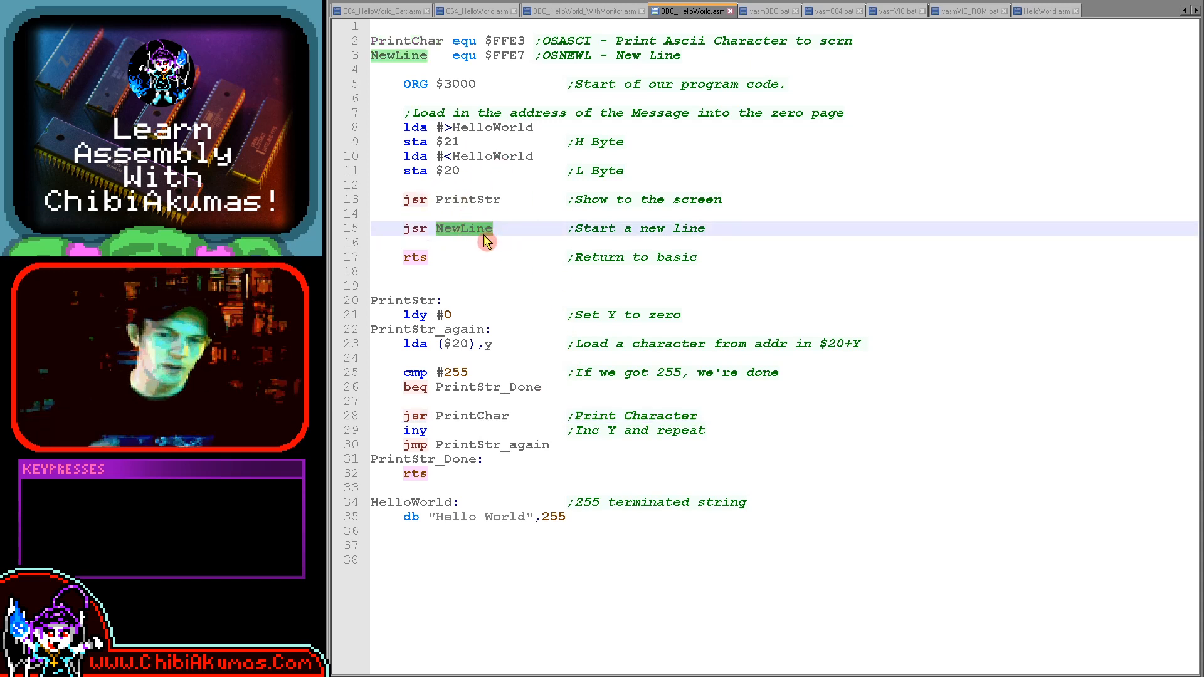
{"action": "mouse_move", "coordinate": [485, 274]}
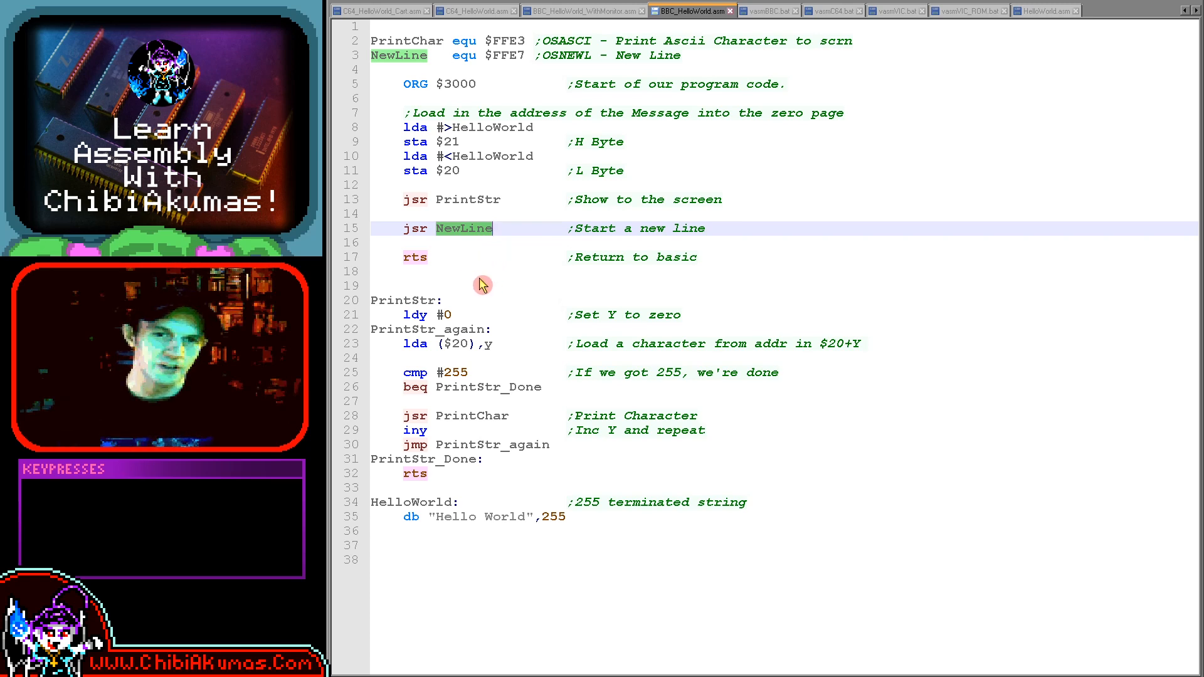
- Rerun the build command so BeebEm shows Hello World above the BASIC prompt again
{"action": "key", "text": "f6"}
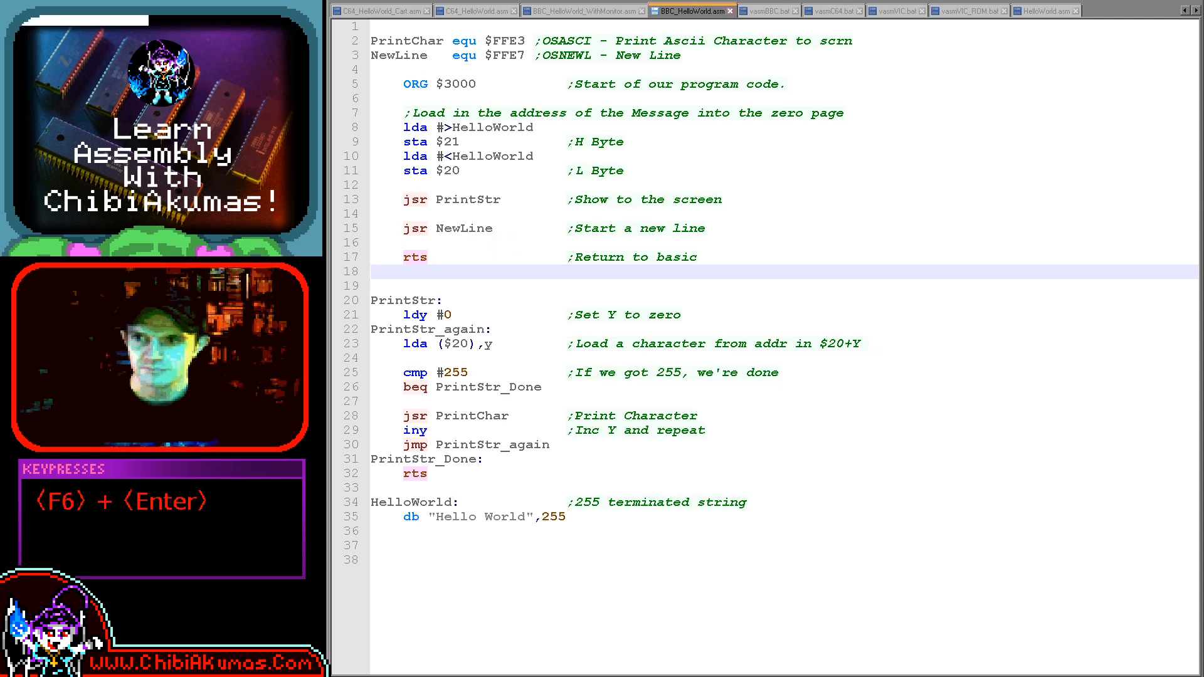
{"action": "key", "text": "enter"}
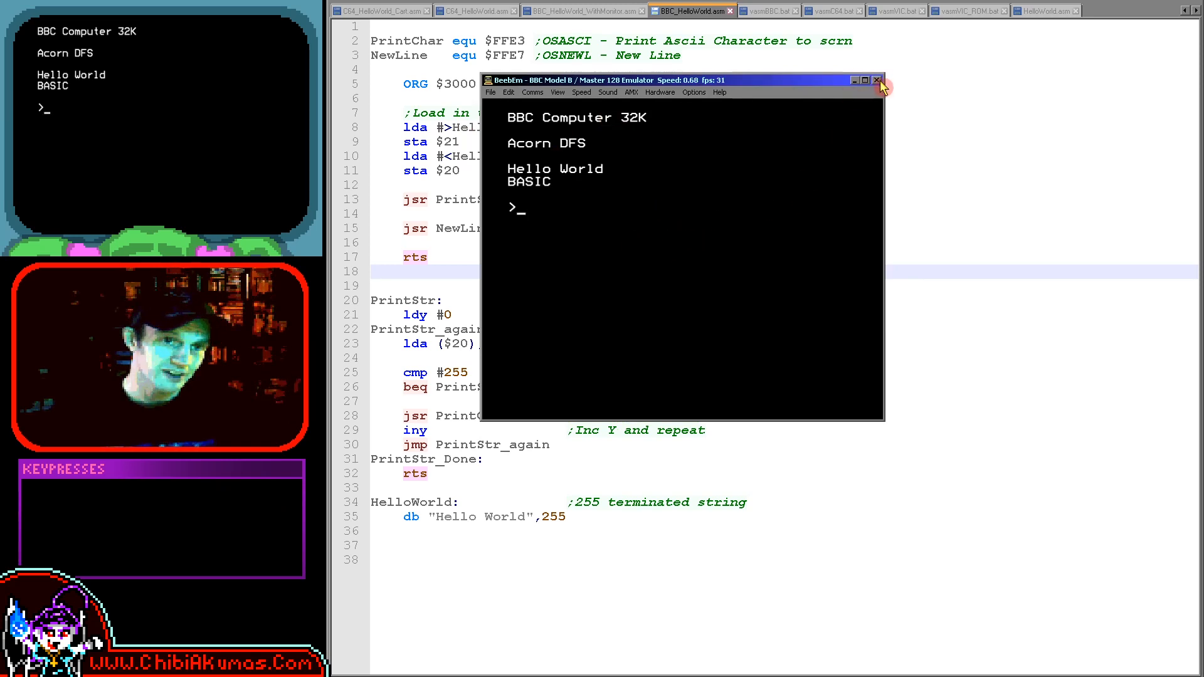
{"action": "left_click", "coordinate": [877, 80]}
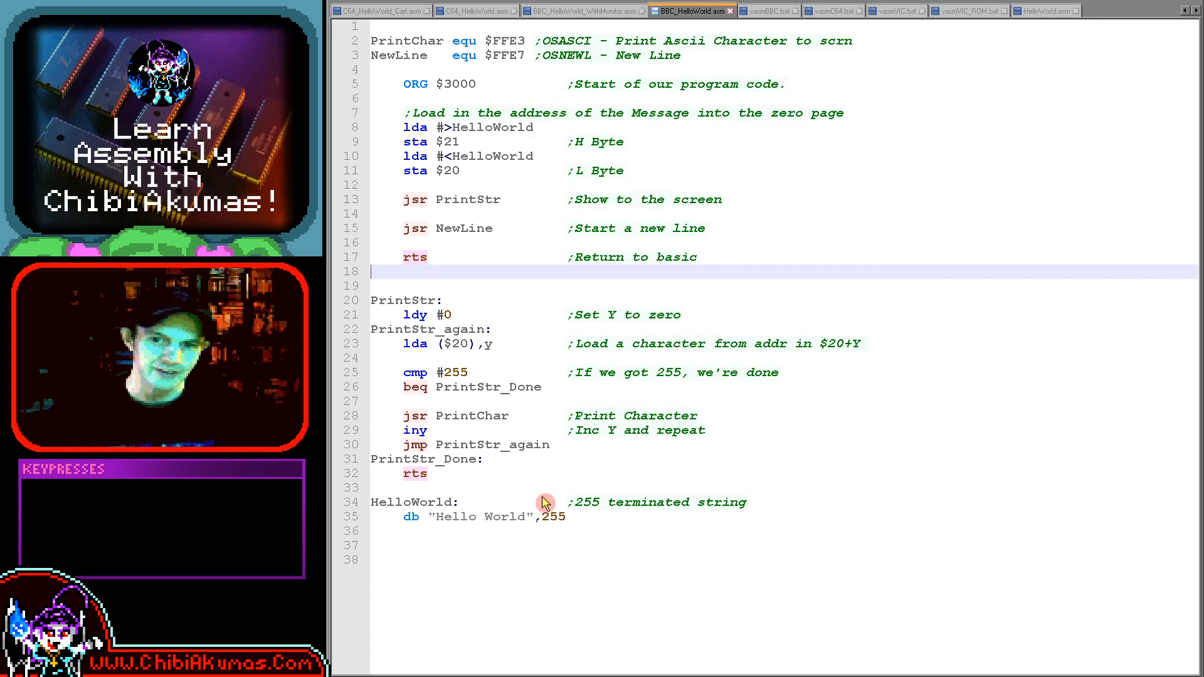
{"action": "mouse_move", "coordinate": [402, 80]}
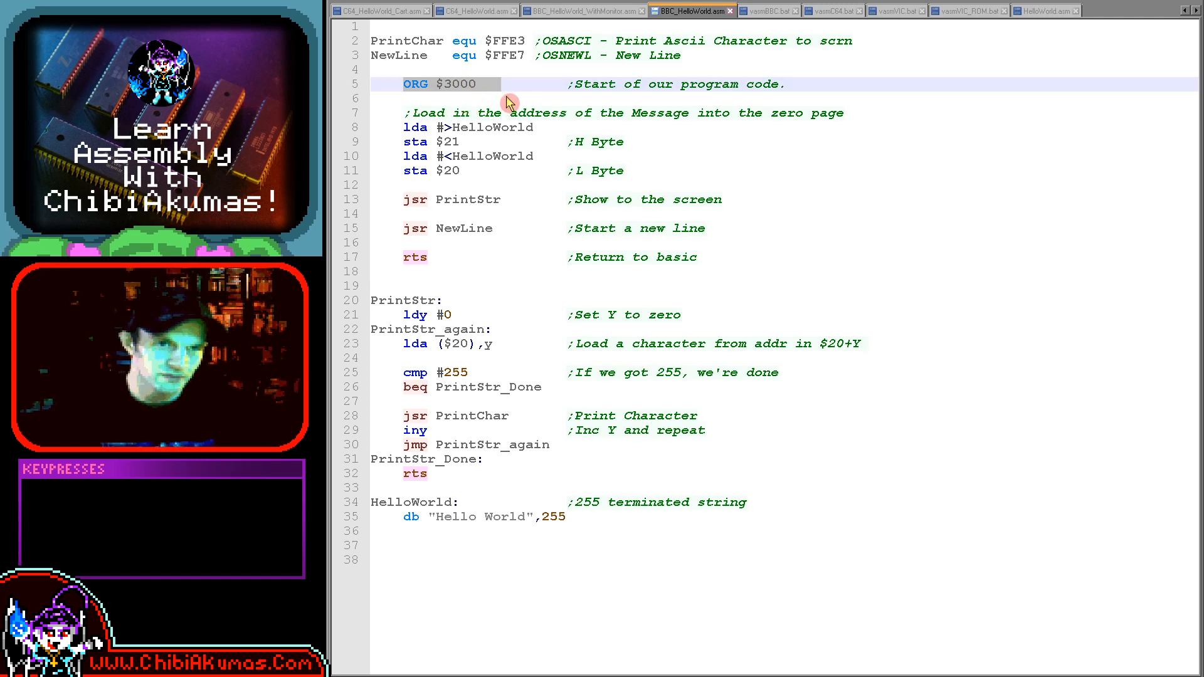
{"action": "mouse_move", "coordinate": [761, 11]}
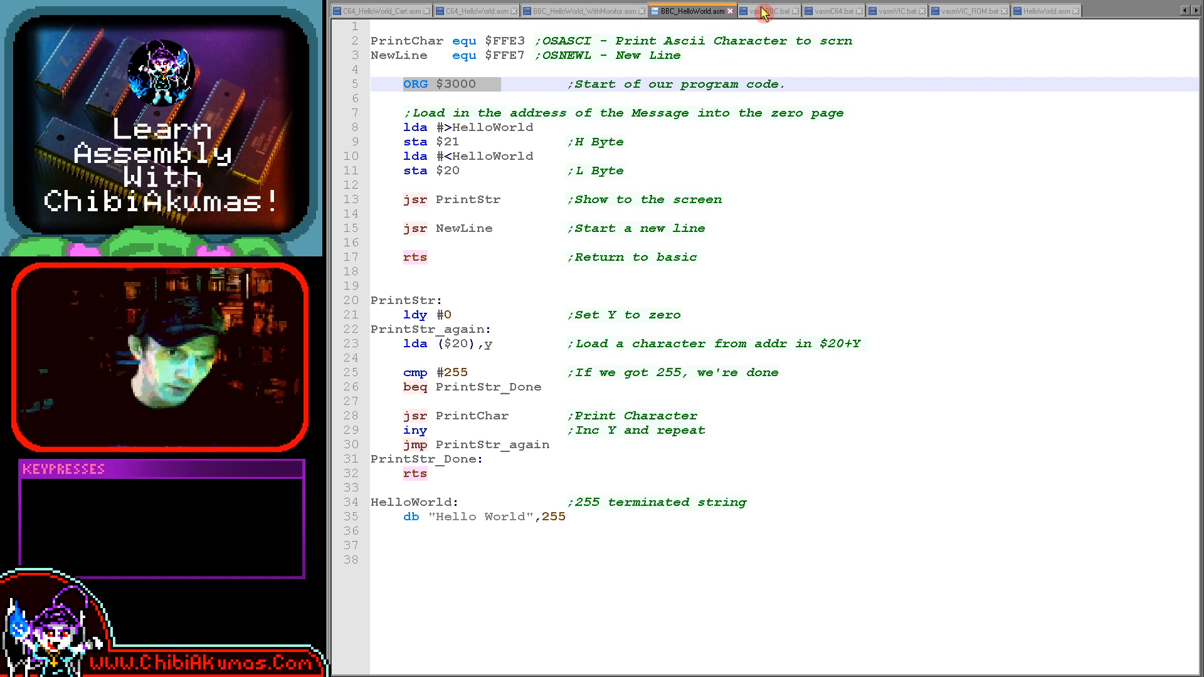
{"action": "mouse_move", "coordinate": [759, 37]}
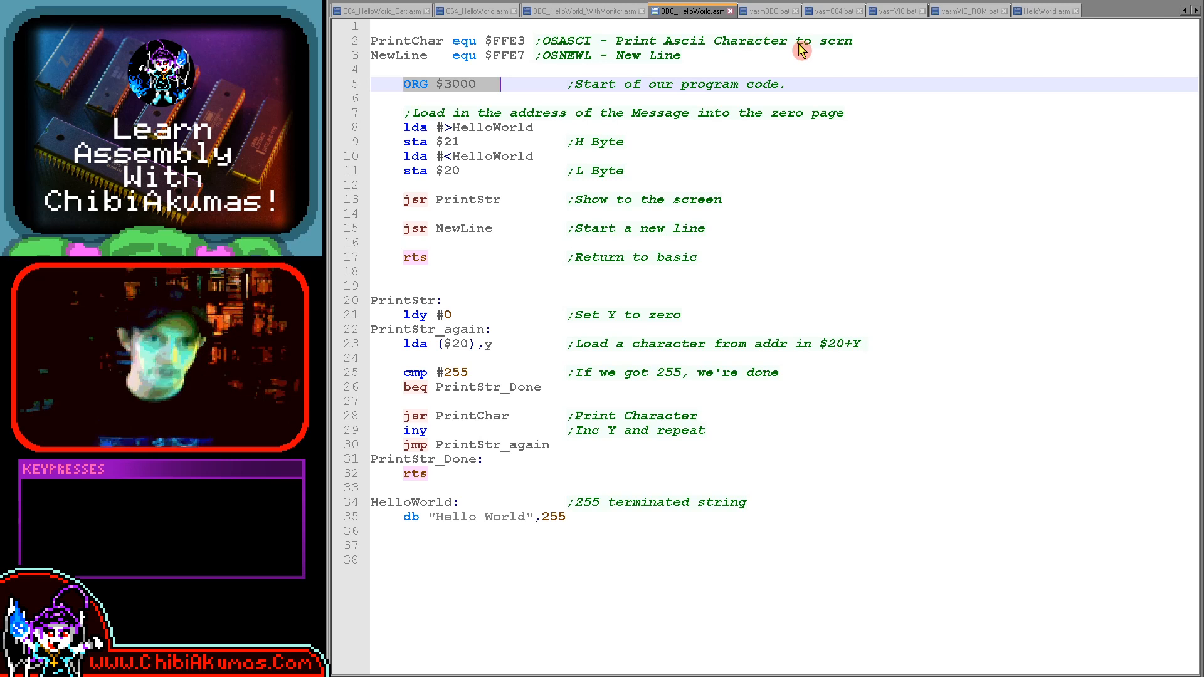
{"action": "left_click", "coordinate": [625, 142]}
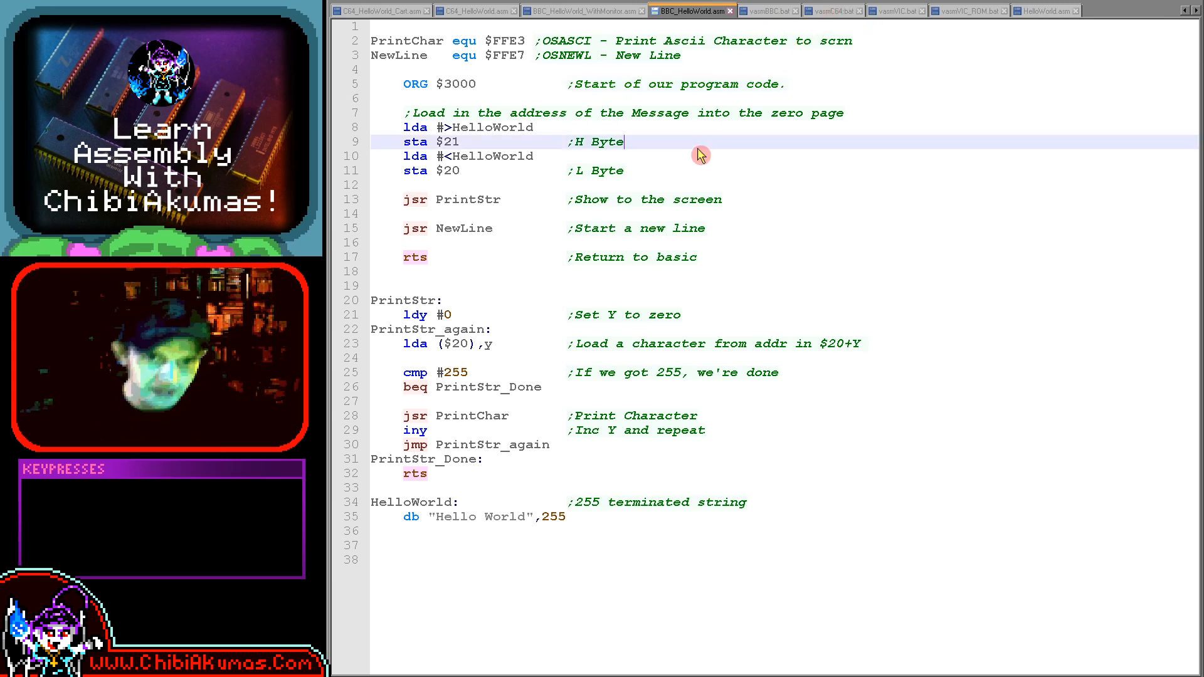
{"action": "key", "text": "f6"}
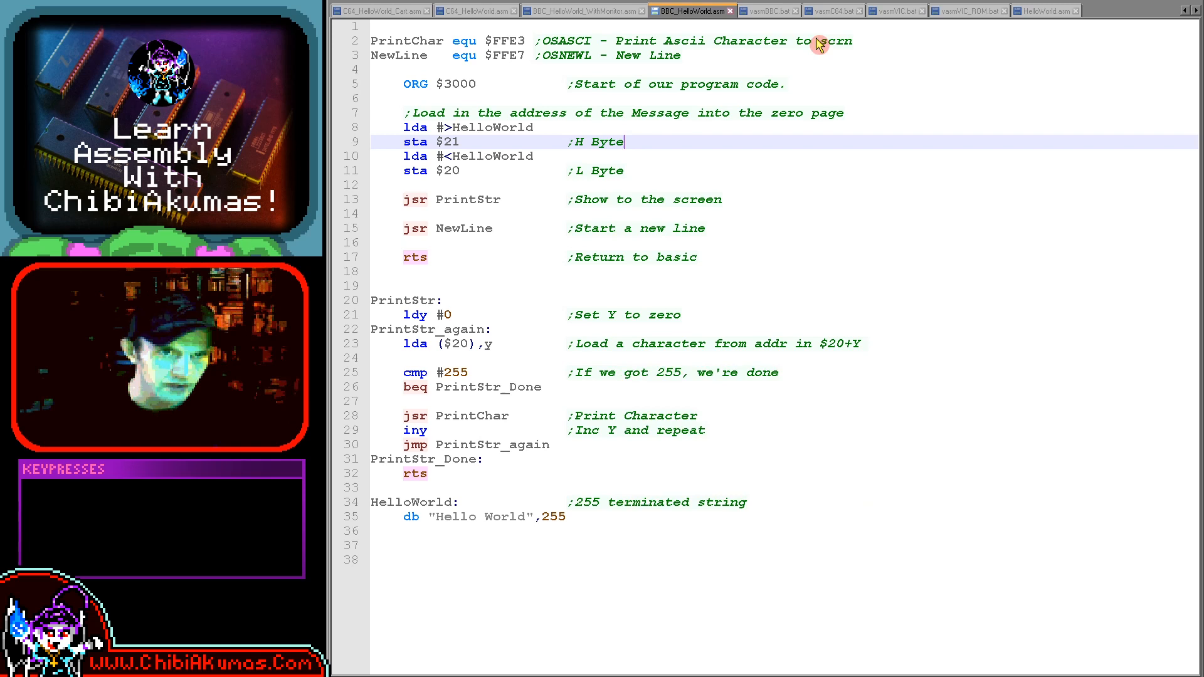
- Show vasmBBC.bat and review its vasm6502 assembler call and BBCIM disk-image steps
{"action": "left_click", "coordinate": [769, 10]}
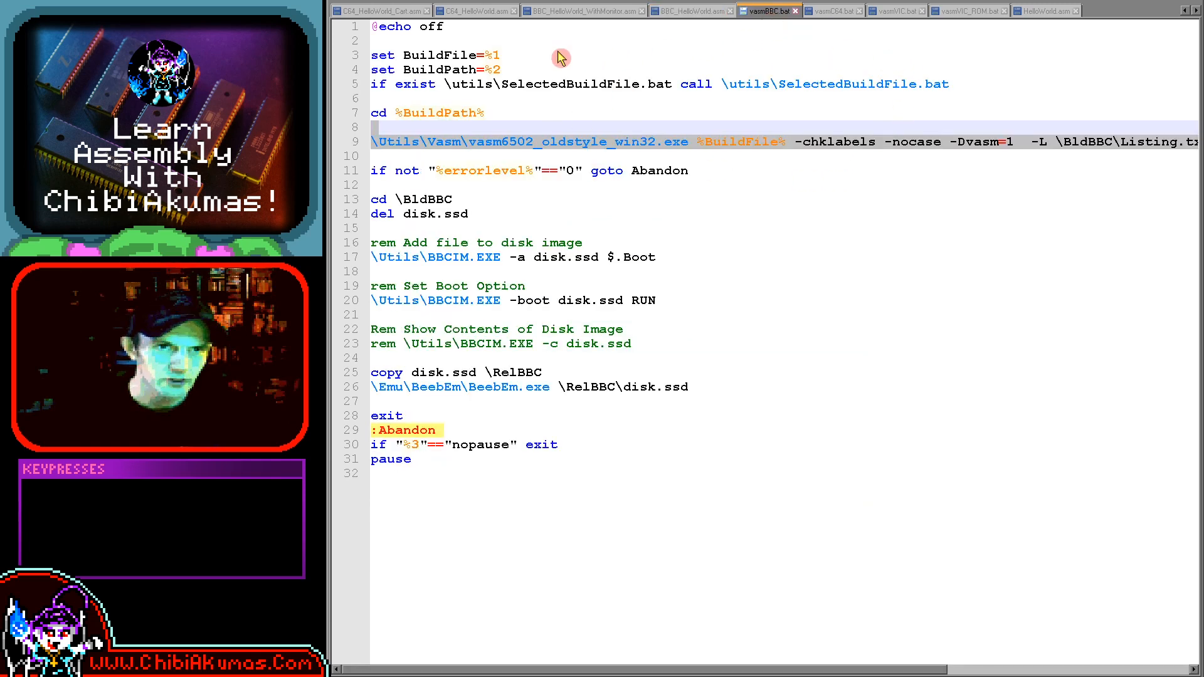
{"action": "key", "text": "ctrl+z"}
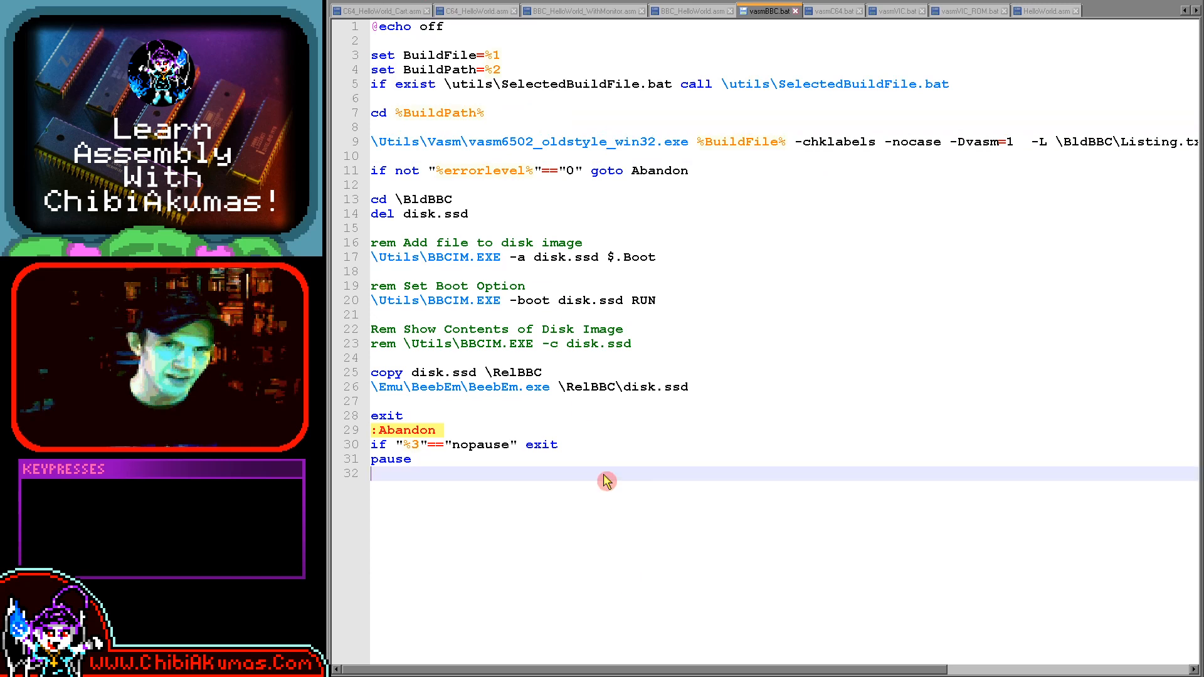
{"action": "left_click", "coordinate": [438, 429]}
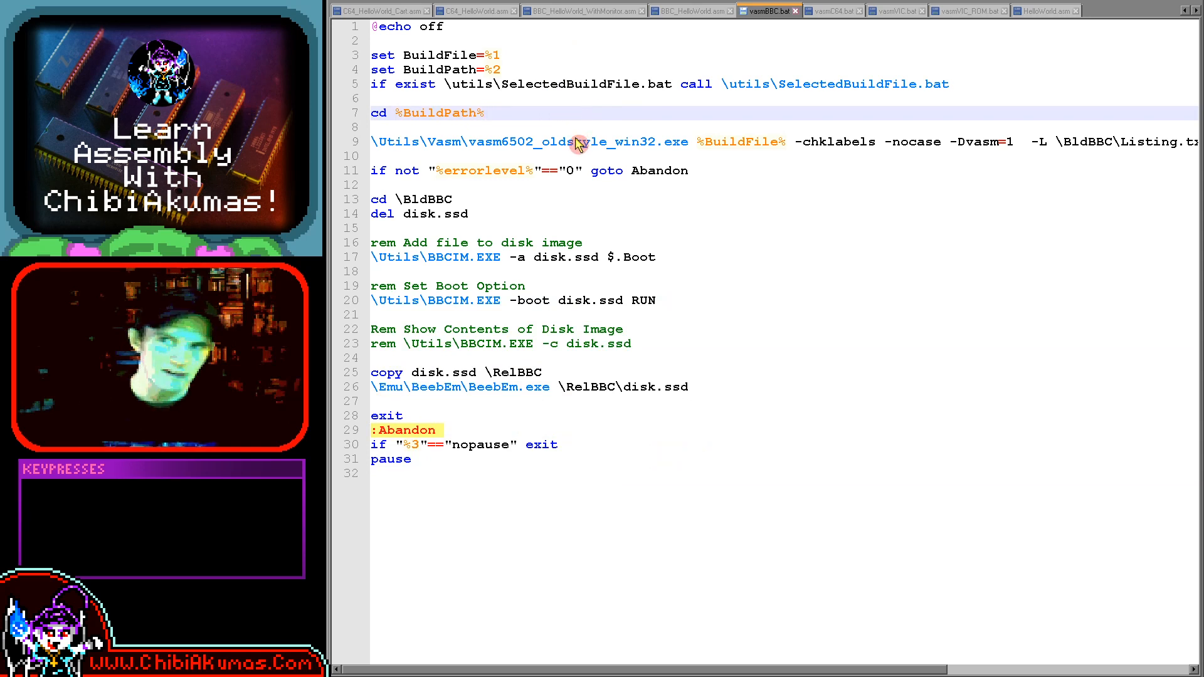
{"action": "mouse_move", "coordinate": [542, 153]}
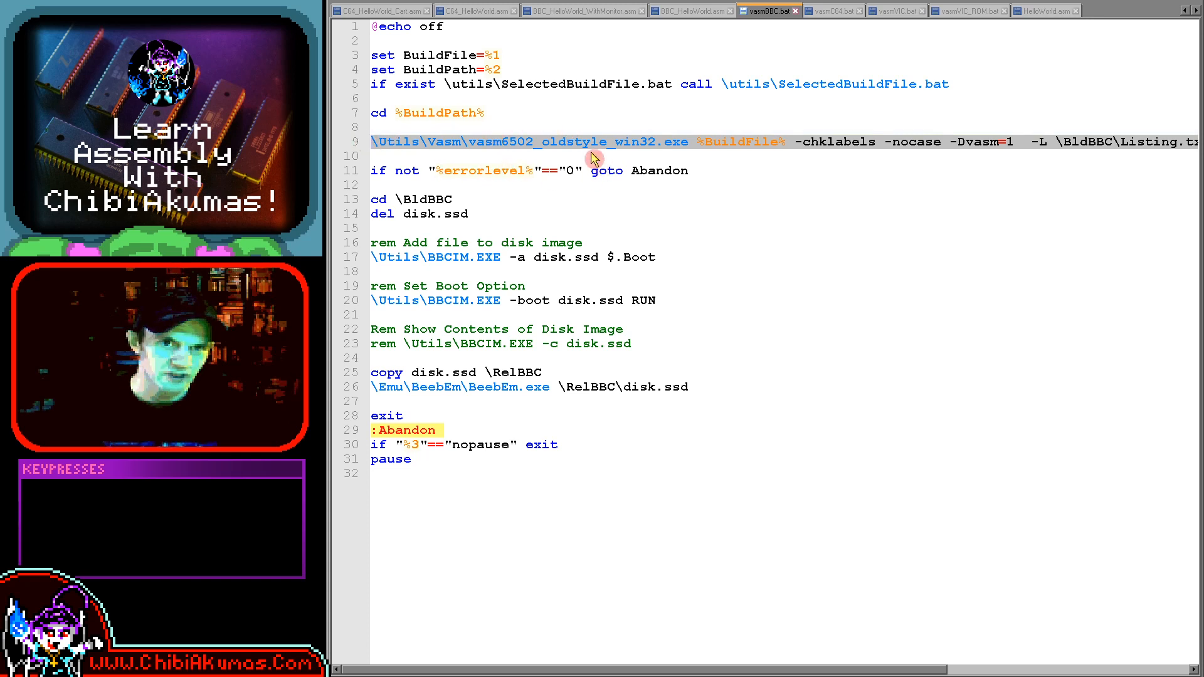
{"action": "mouse_move", "coordinate": [552, 156]}
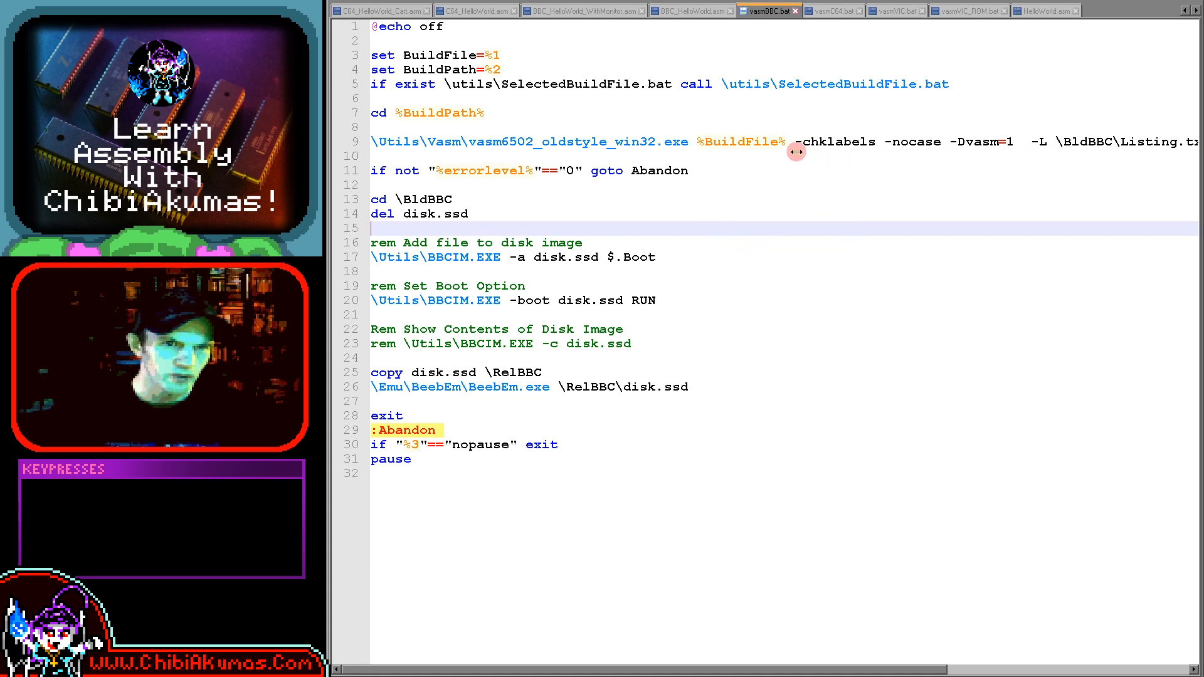
{"action": "double_click", "coordinate": [737, 142]}
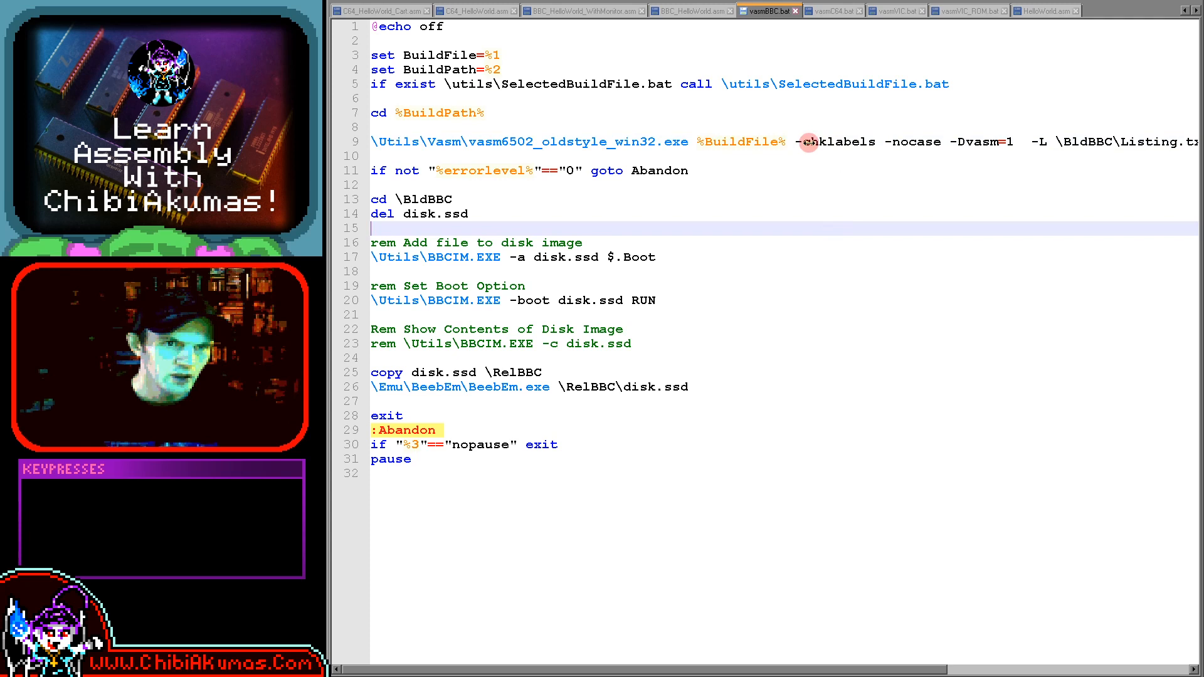
{"action": "double_click", "coordinate": [837, 142]}
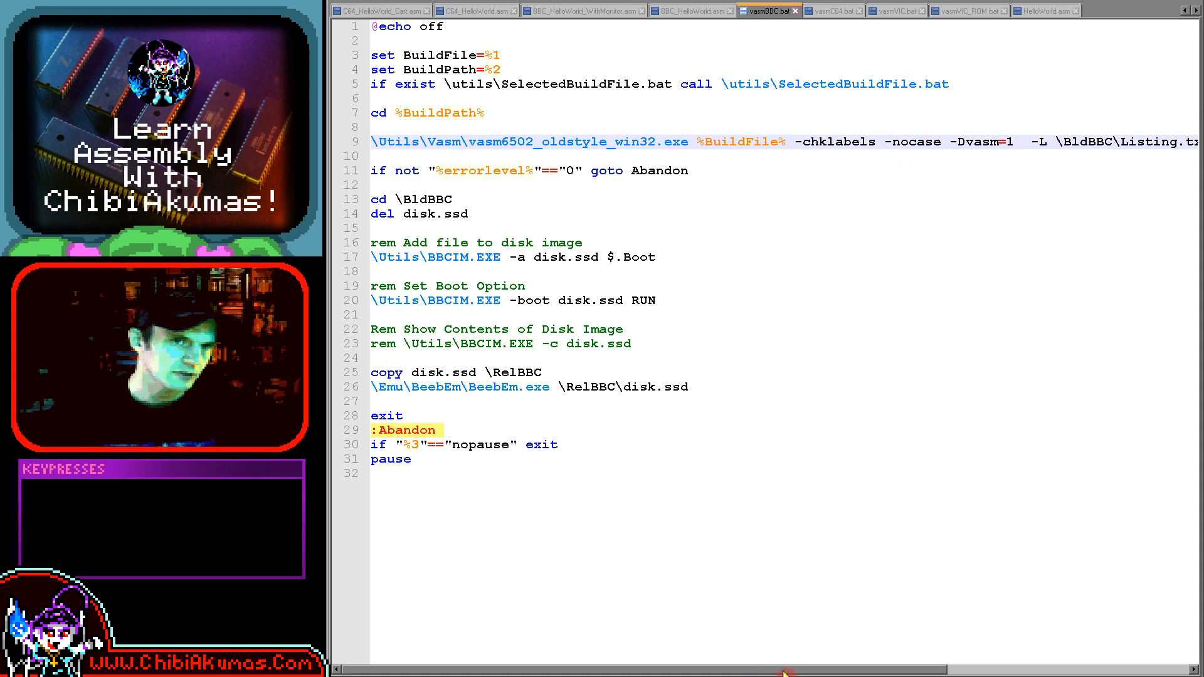
{"action": "scroll", "scroll_direction": "right", "scroll_amount": 3}
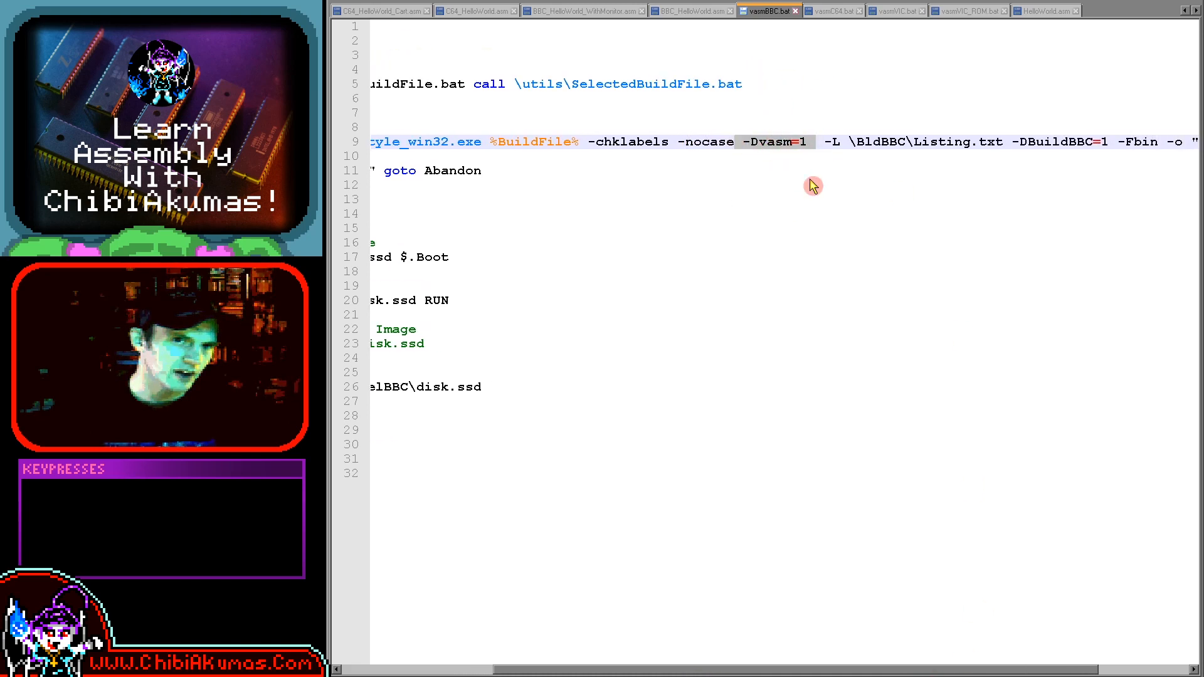
{"action": "mouse_move", "coordinate": [819, 210]}
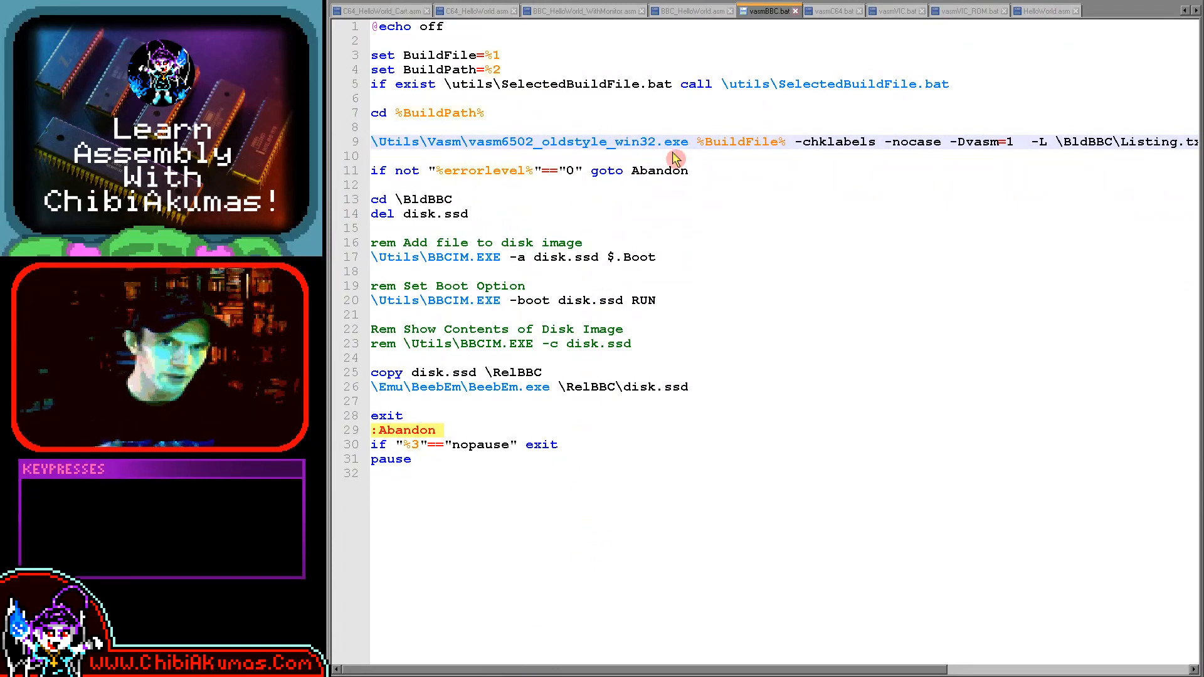
{"action": "mouse_move", "coordinate": [731, 182]}
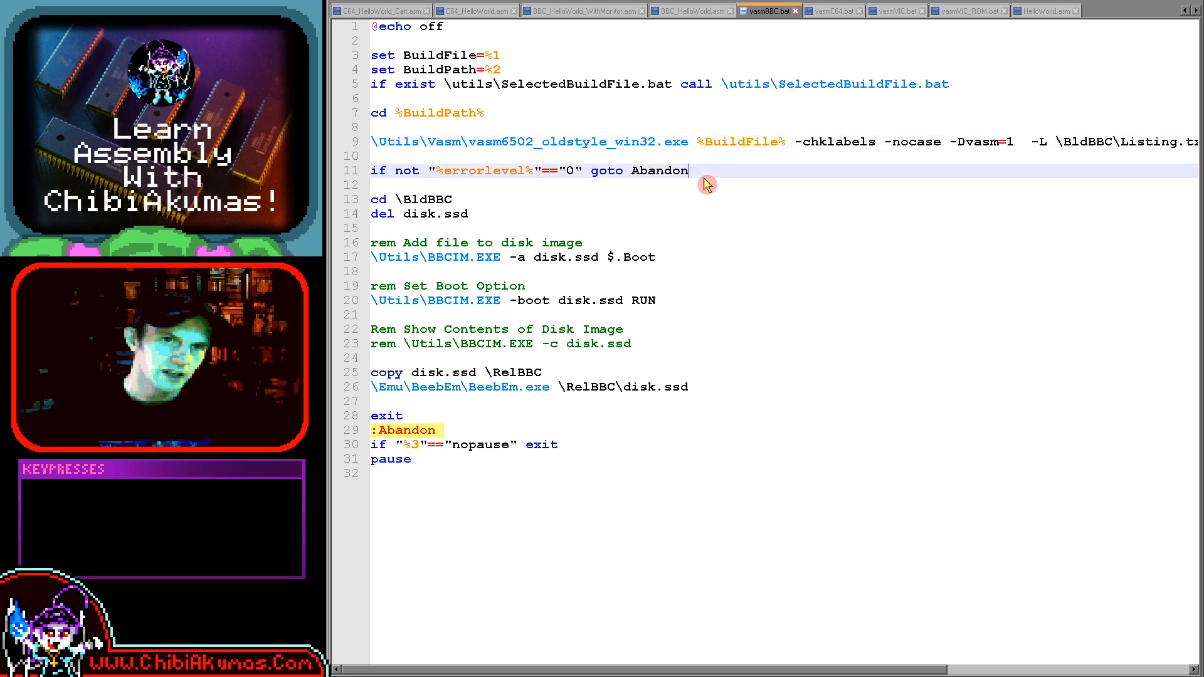
- Show BBC_HelloWorld_WithMonitor.asm and review its monitor and MemDump calls
{"action": "left_click", "coordinate": [453, 199]}
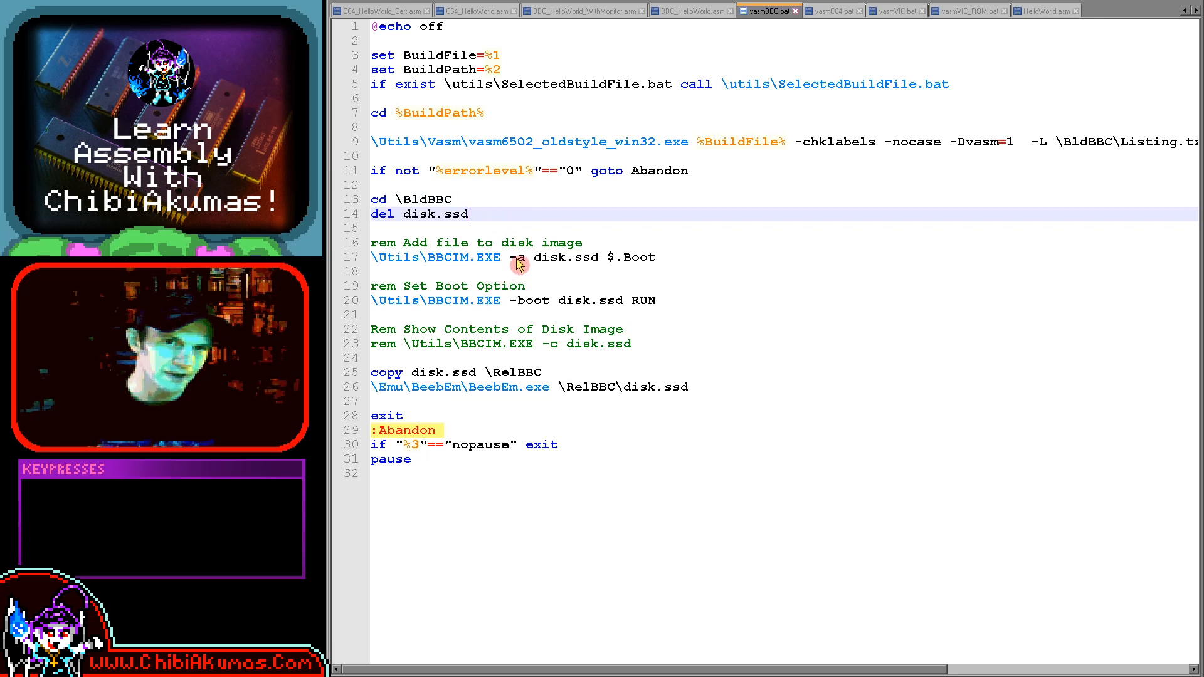
{"action": "mouse_move", "coordinate": [633, 259]}
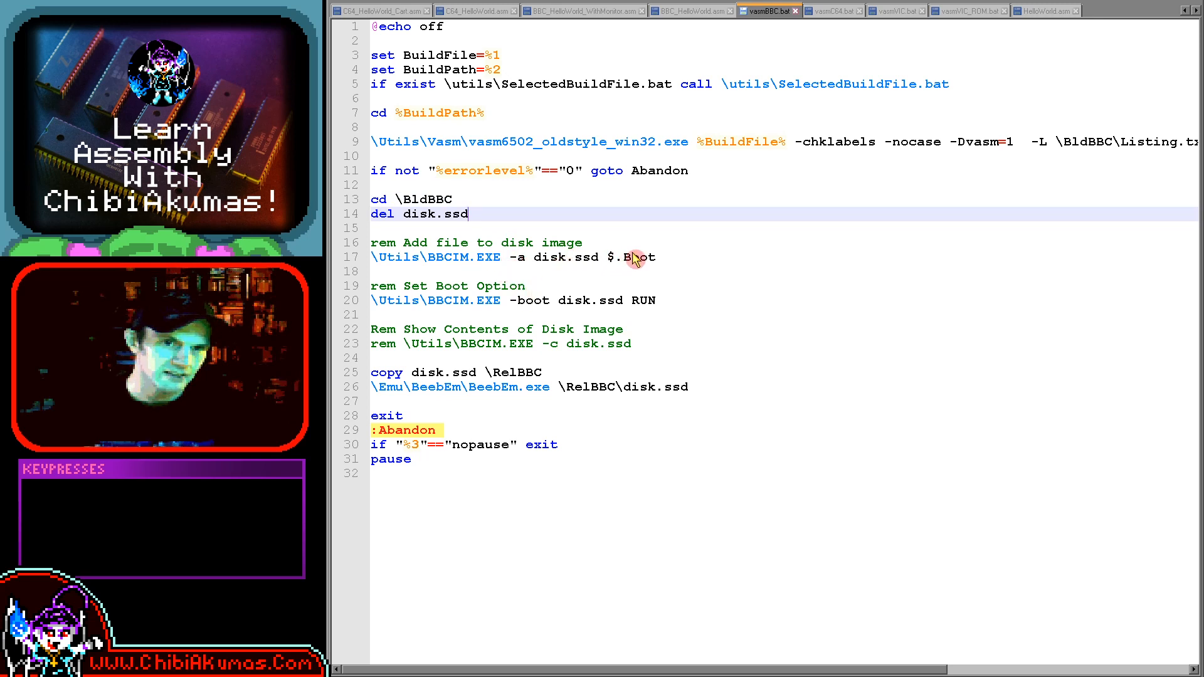
{"action": "mouse_move", "coordinate": [606, 248]}
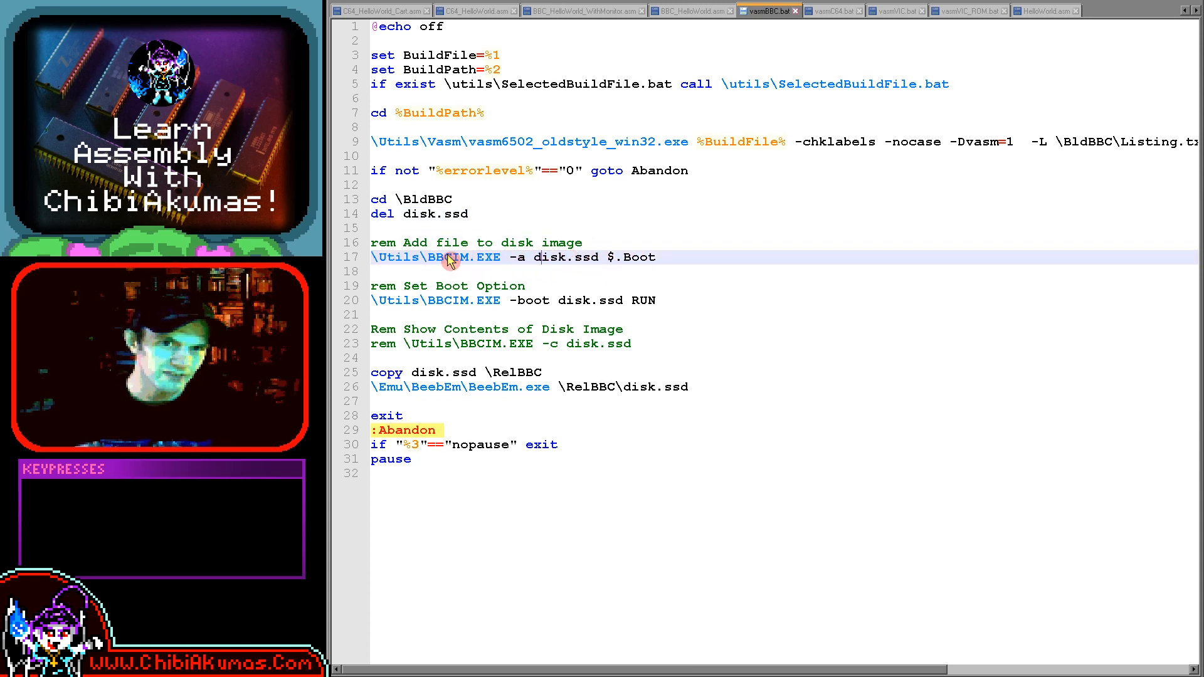
{"action": "double_click", "coordinate": [449, 256]}
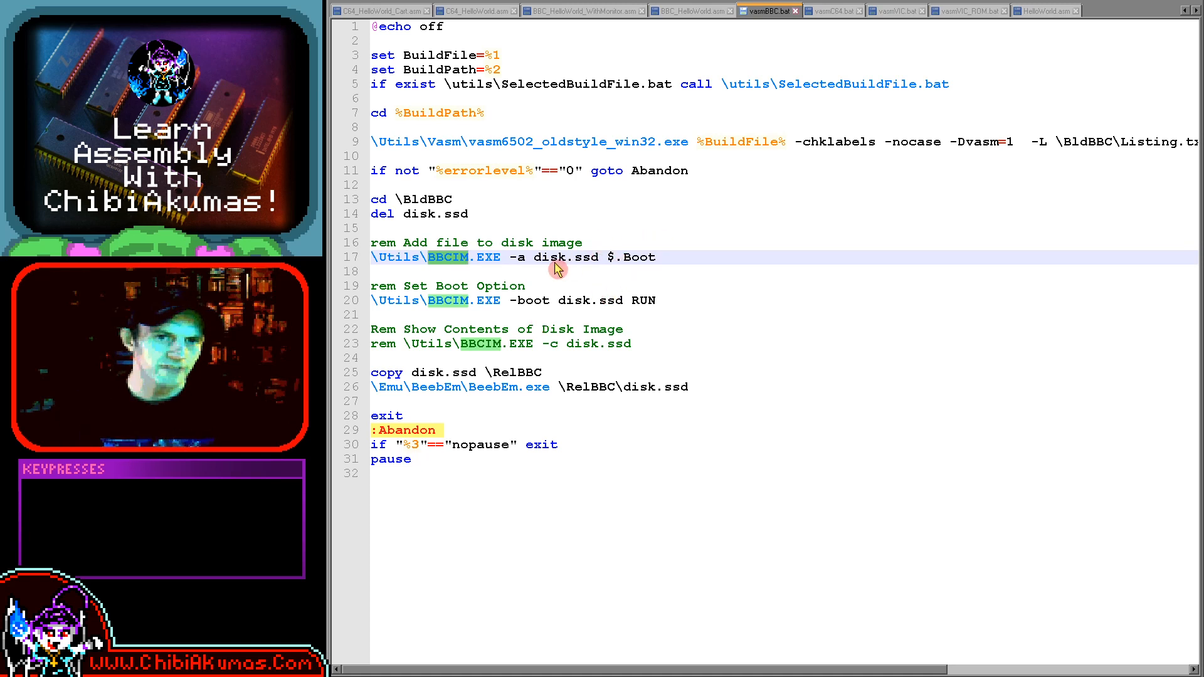
{"action": "mouse_move", "coordinate": [503, 302]}
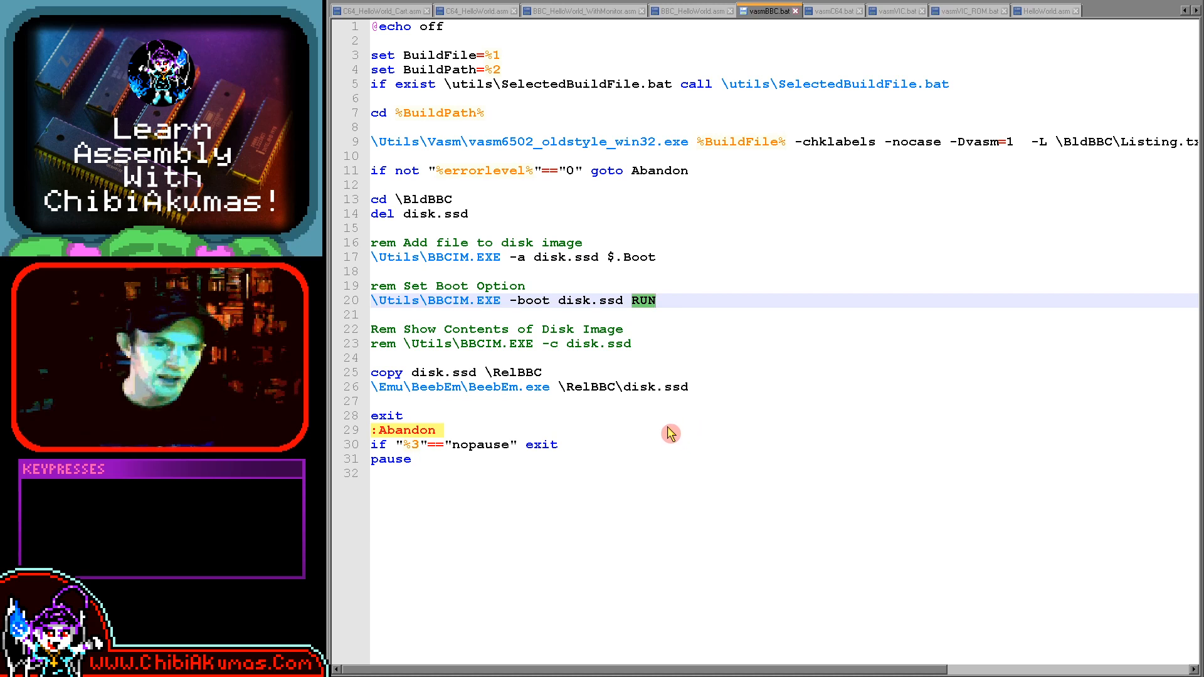
{"action": "mouse_move", "coordinate": [601, 387]}
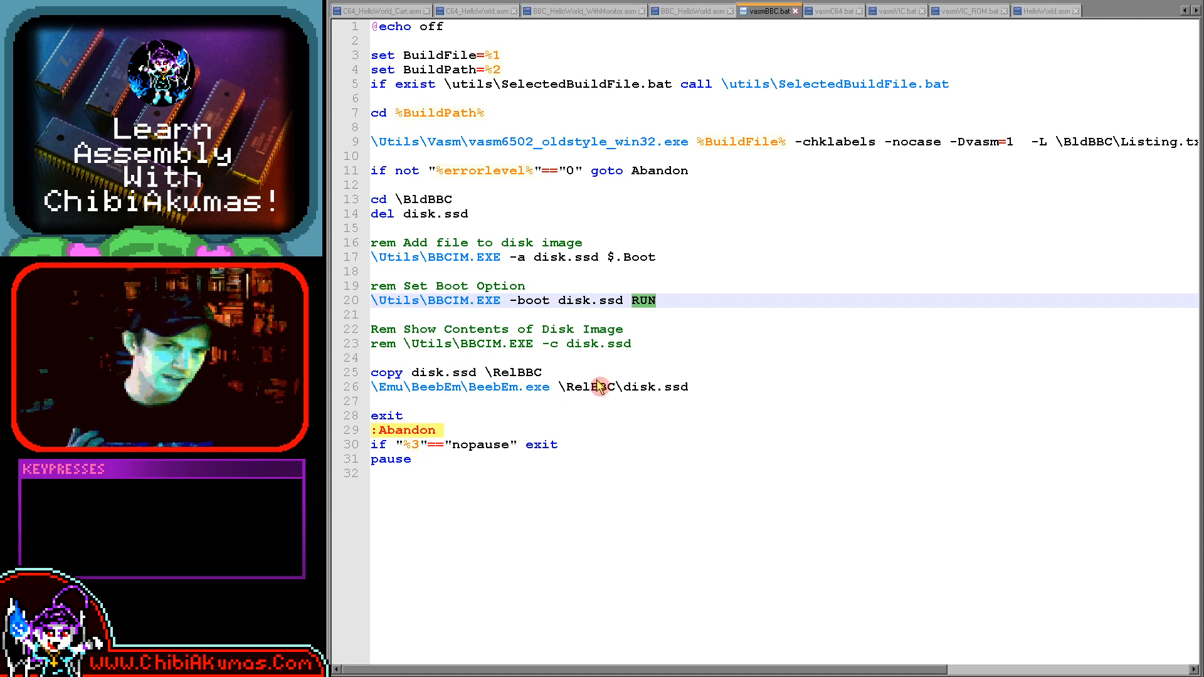
{"action": "double_click", "coordinate": [589, 388]}
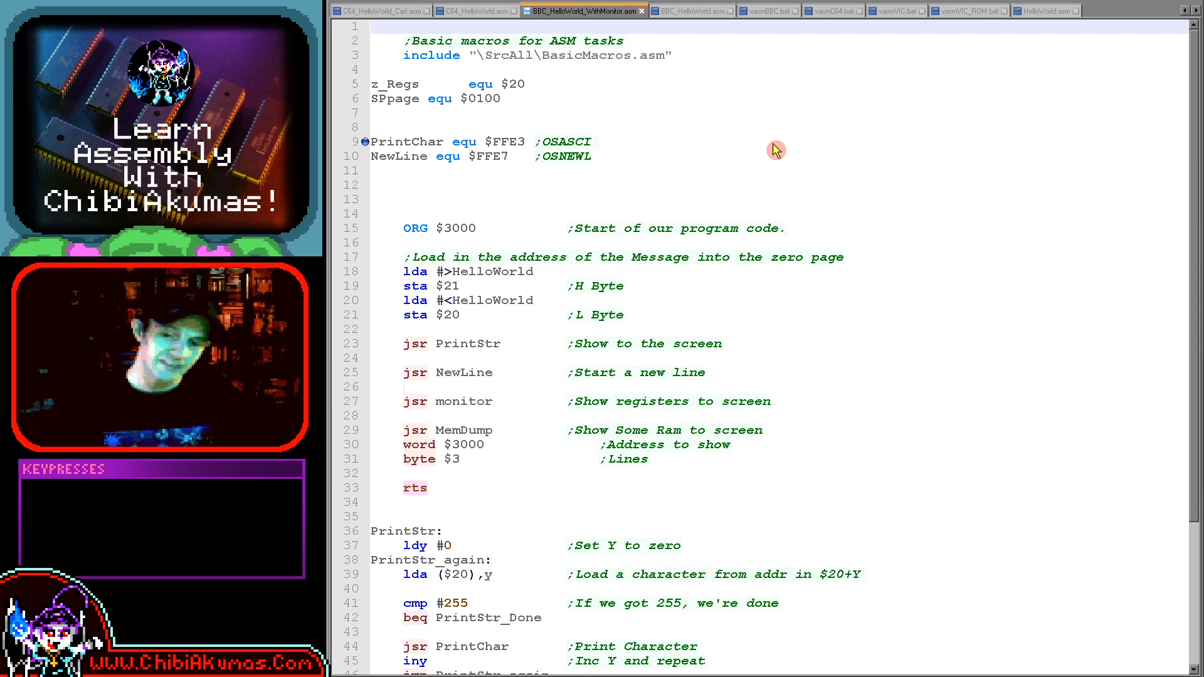
{"action": "mouse_move", "coordinate": [630, 54]}
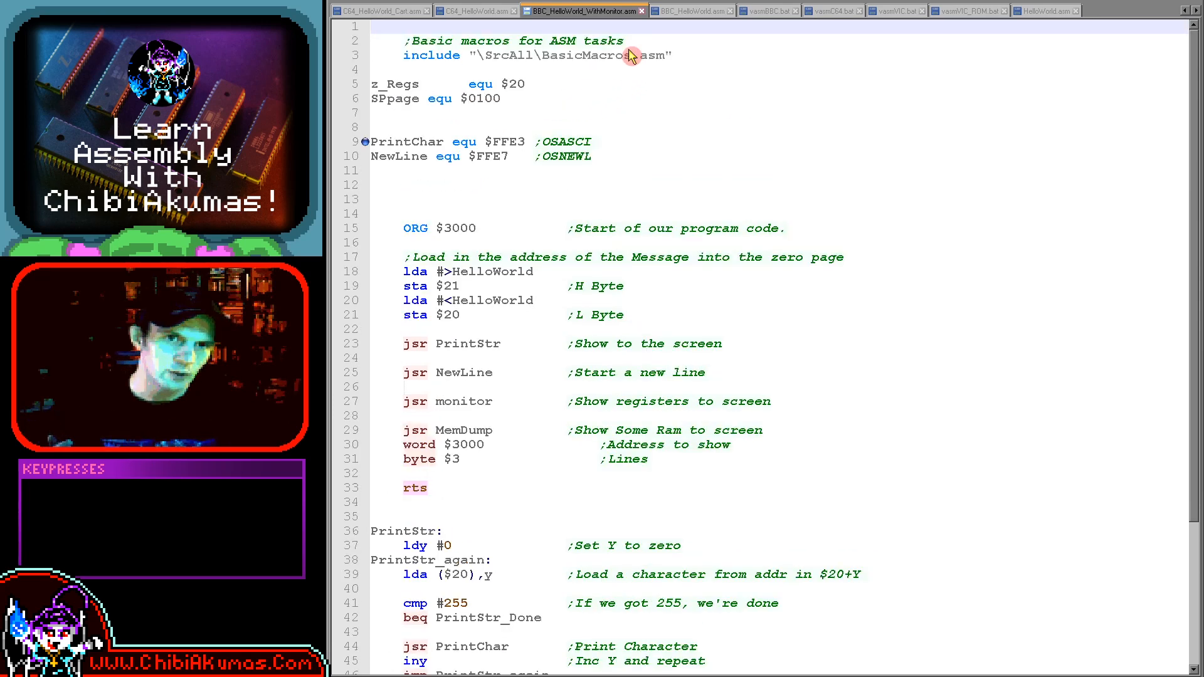
{"action": "scroll", "scroll_direction": "down", "scroll_amount": 3}
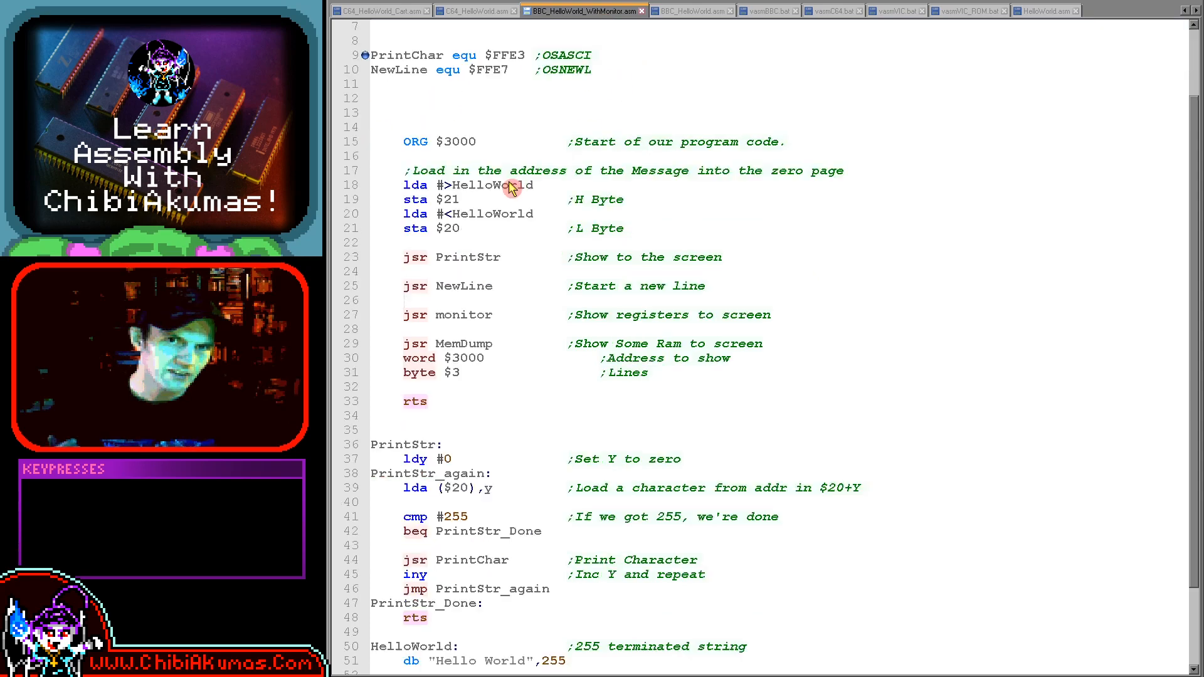
{"action": "scroll", "scroll_direction": "down", "scroll_amount": 3}
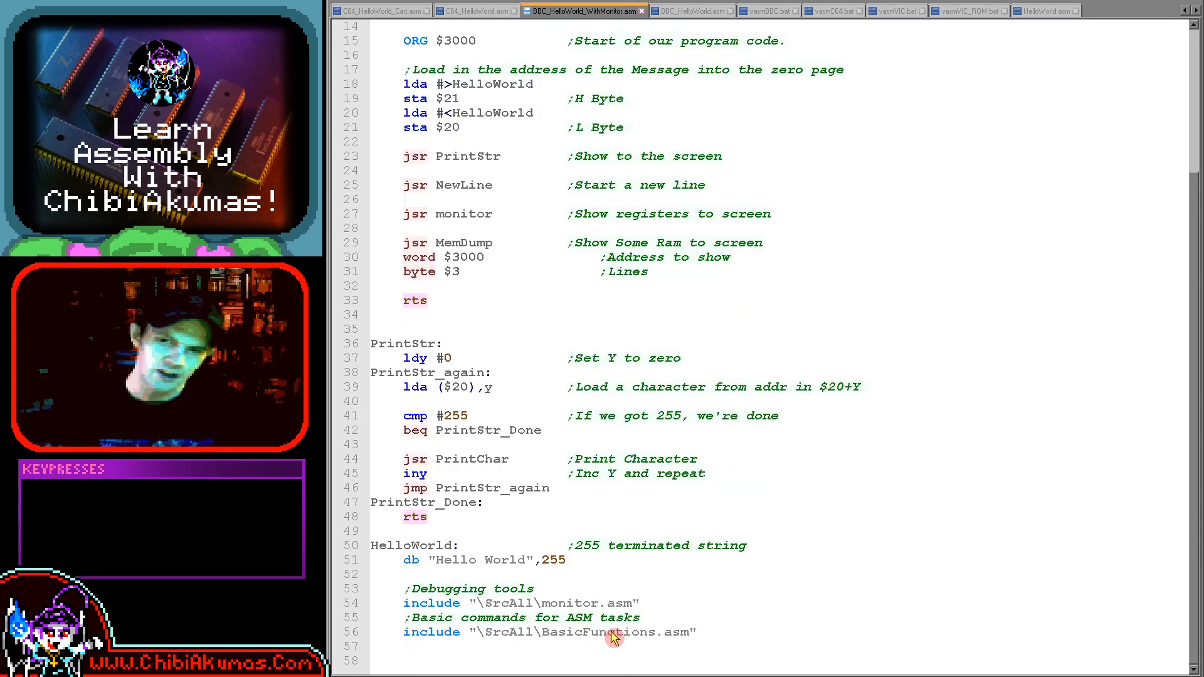
{"action": "mouse_move", "coordinate": [694, 577]}
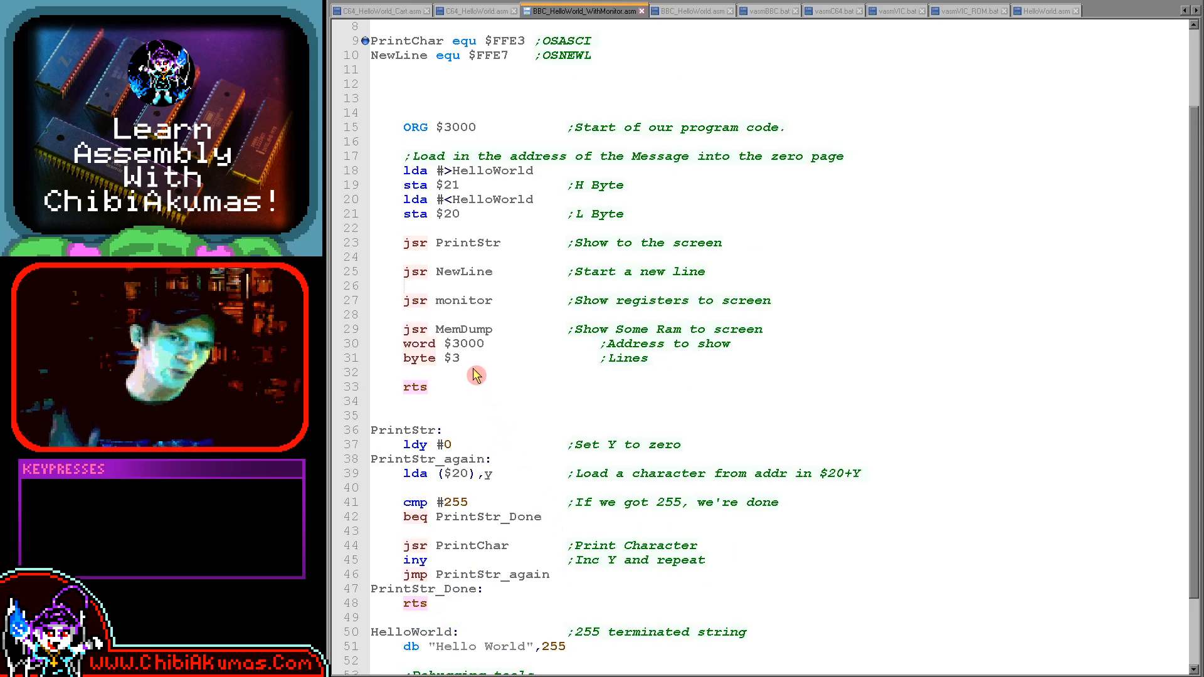
{"action": "double_click", "coordinate": [464, 300]}
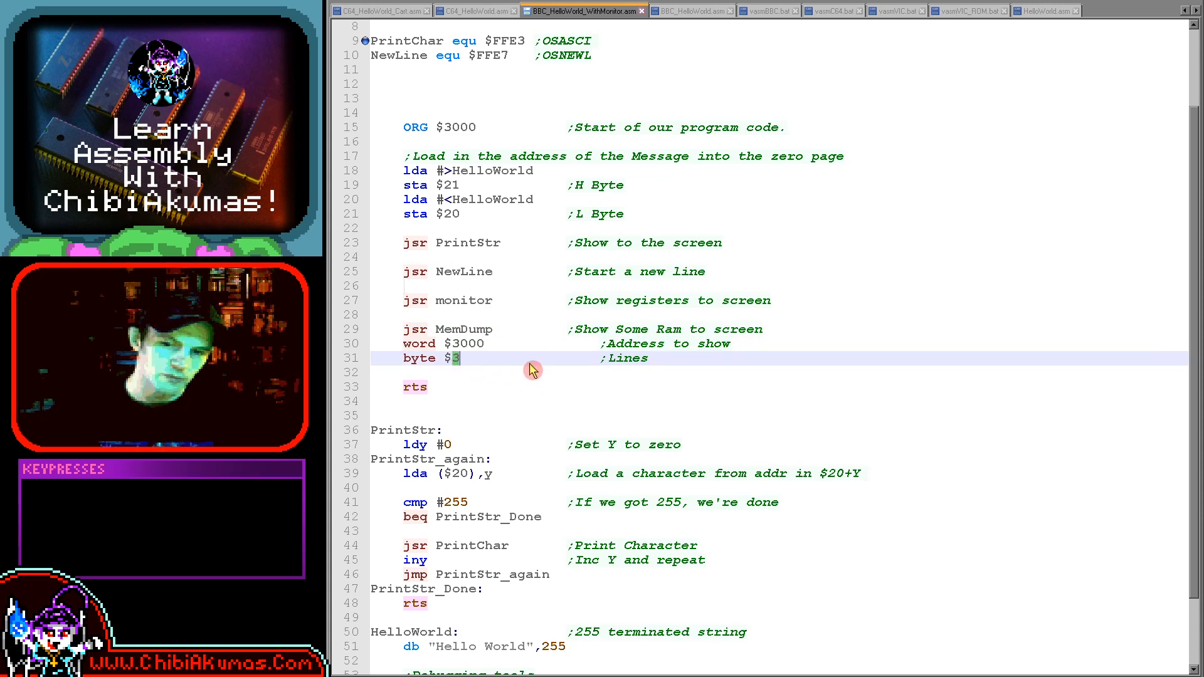
{"action": "key", "text": "f6"}
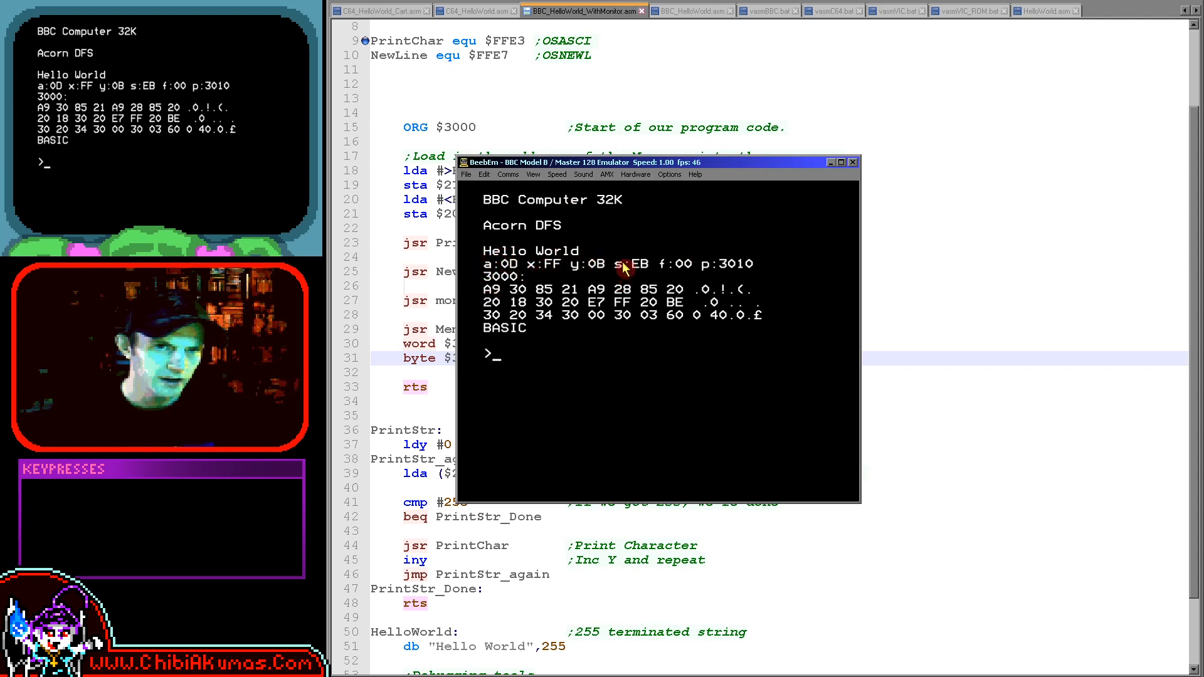
{"action": "mouse_move", "coordinate": [684, 261]}
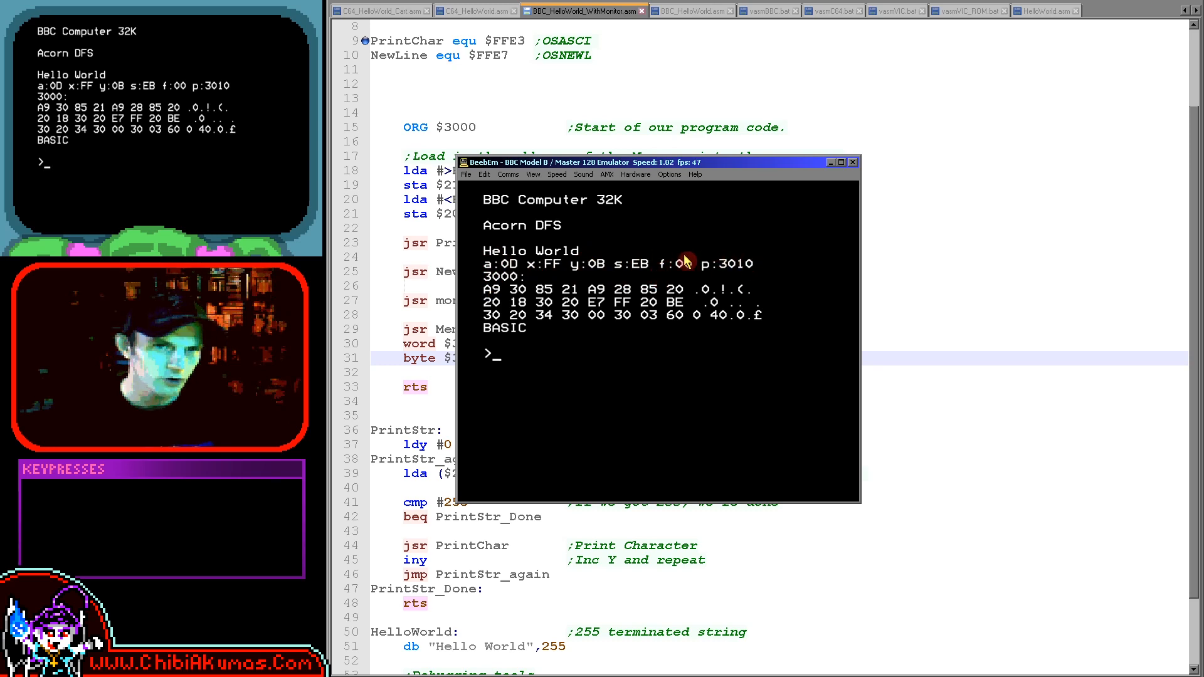
{"action": "mouse_move", "coordinate": [752, 257]}
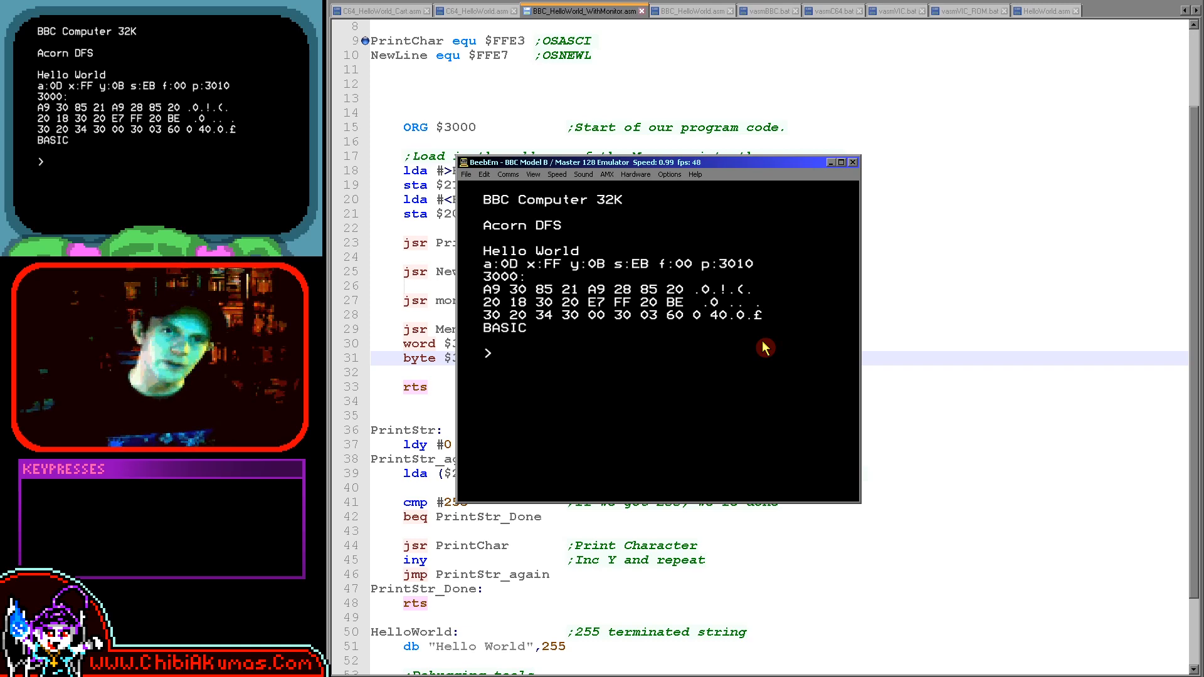
- Reset the emulated BBC after reading the registers and memory dump from 3000
{"action": "key", "text": "ctrl+F11"}
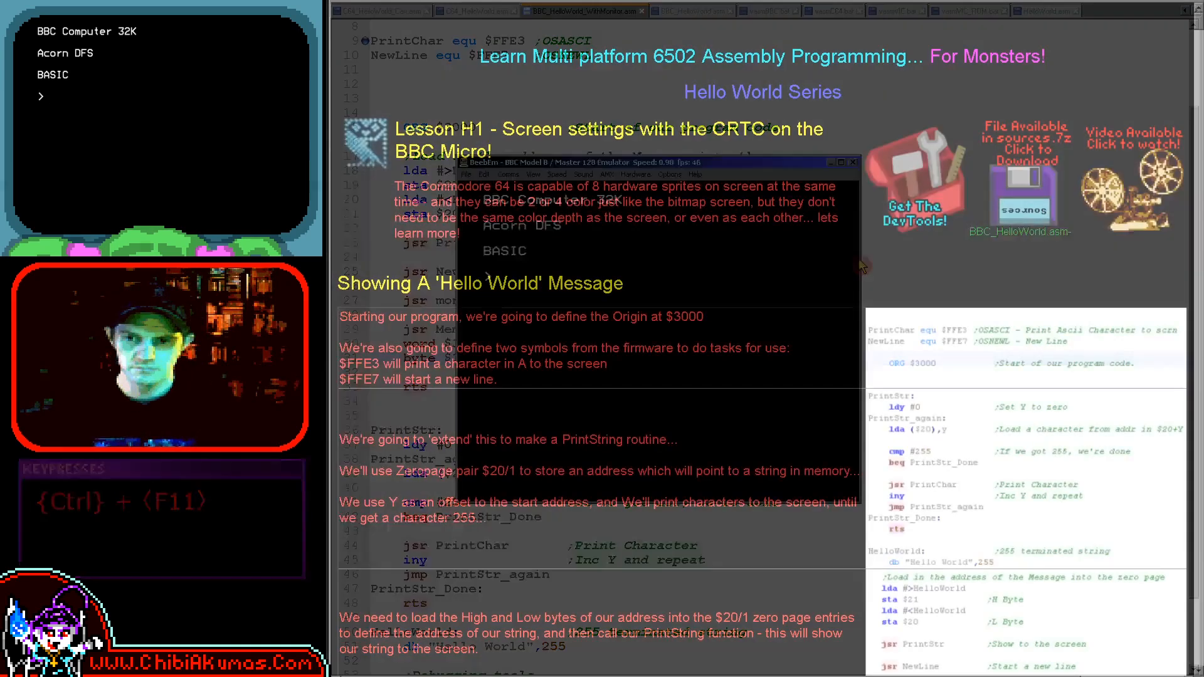